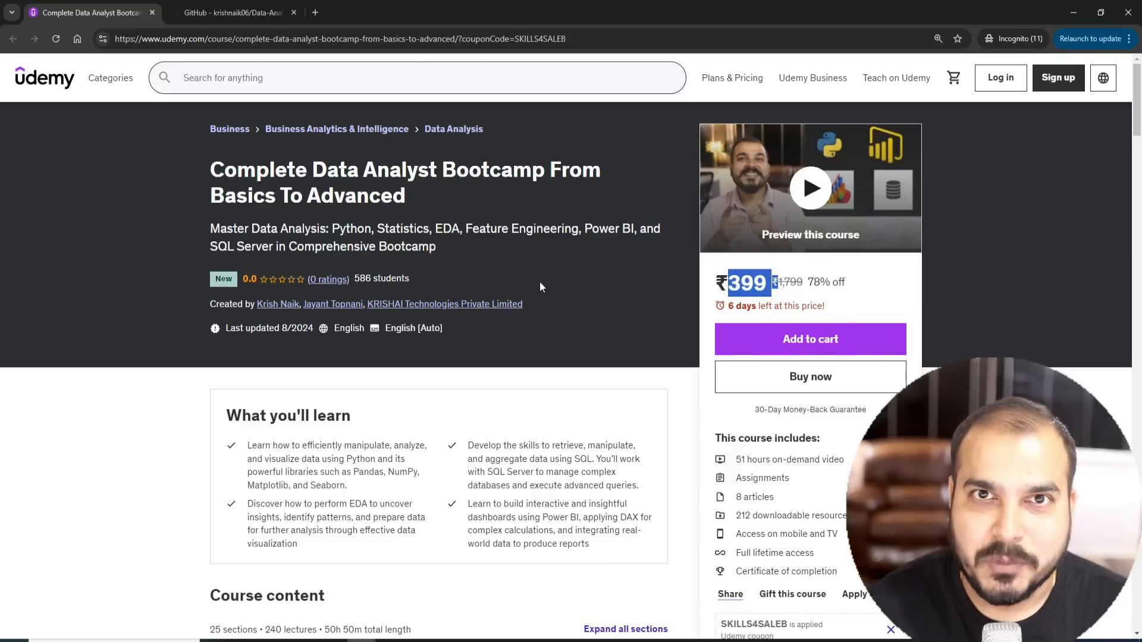
Step: Leave the Udemy bootcamp course page for the Data-Analyst-Roadmap GitHub repository tab
left_click(110, 79)
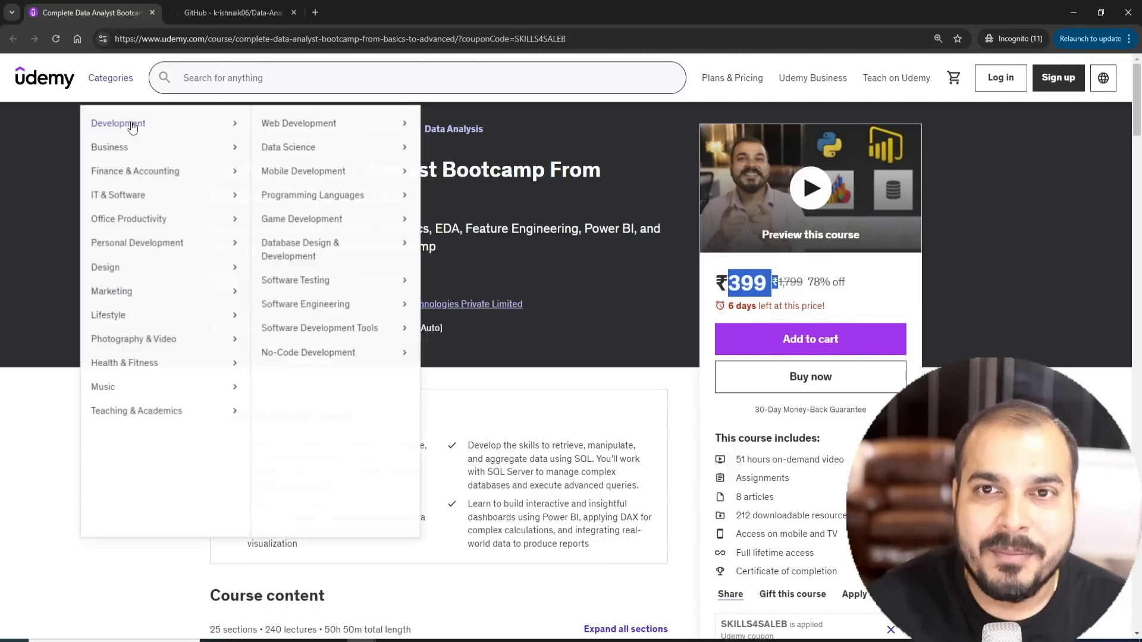
left_click(230, 11)
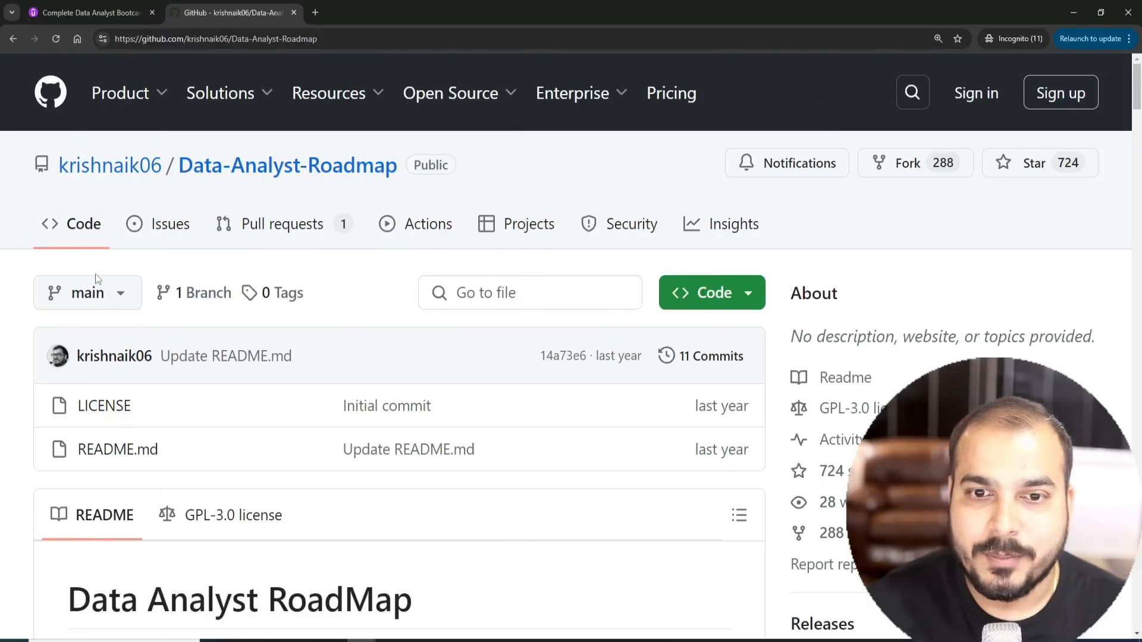
Step: Return to the Complete Data Analyst Bootcamp course page from the GitHub repository
left_click(87, 12)
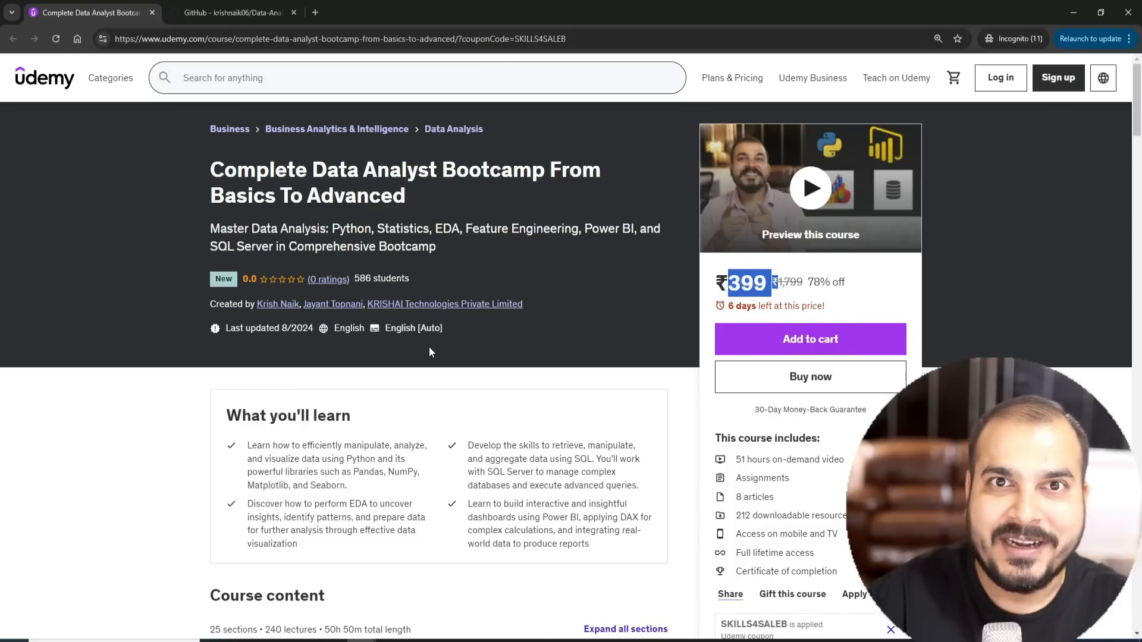
Step: Bring the Course content list (25 sections, 240 lectures, ~50h 50m) into view
scroll("down", 3)
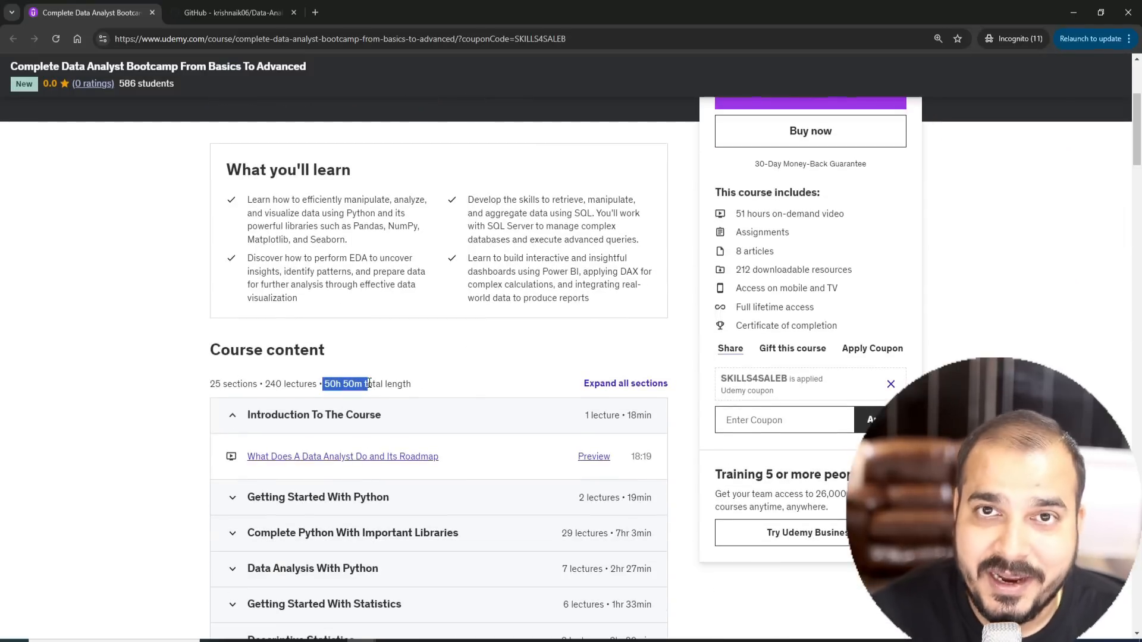
mouse_move(394, 352)
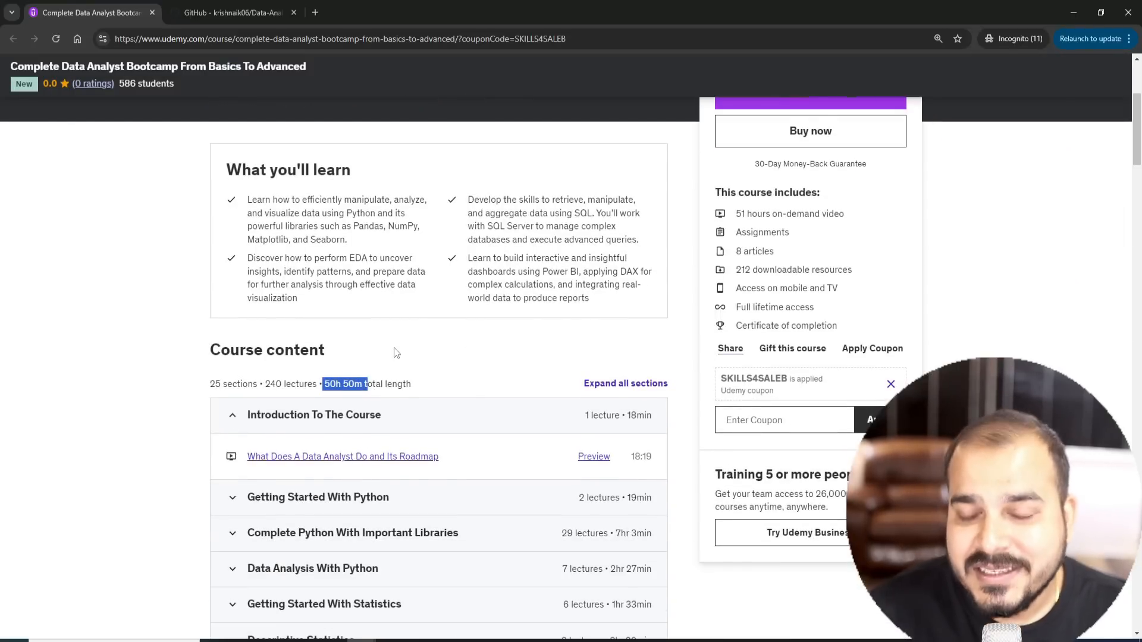
scroll("up", 3)
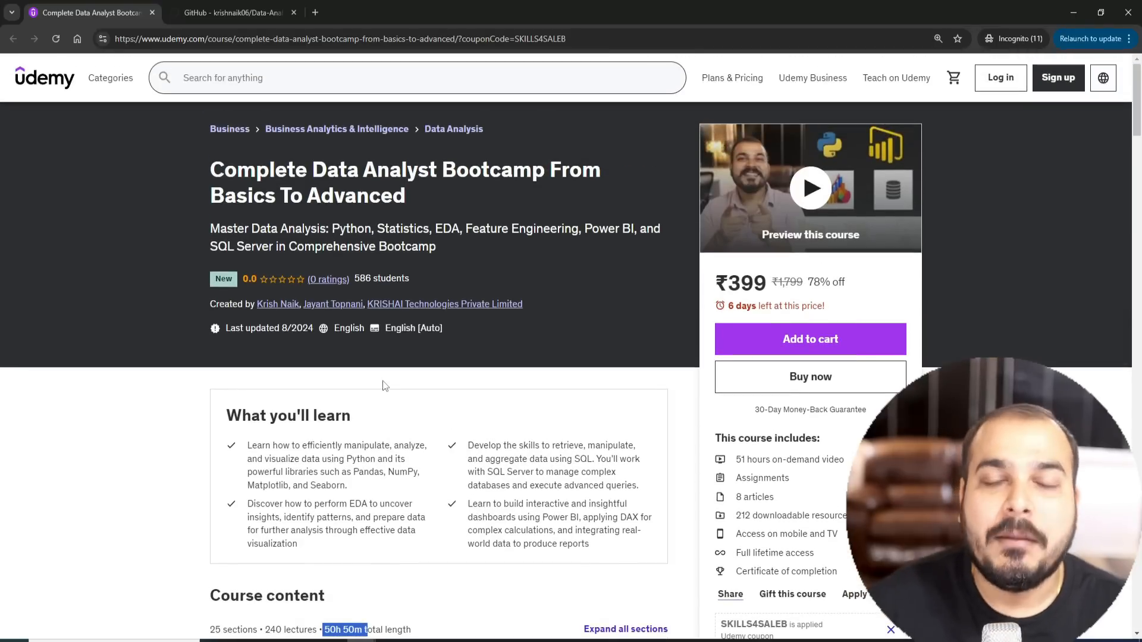
mouse_move(373, 379)
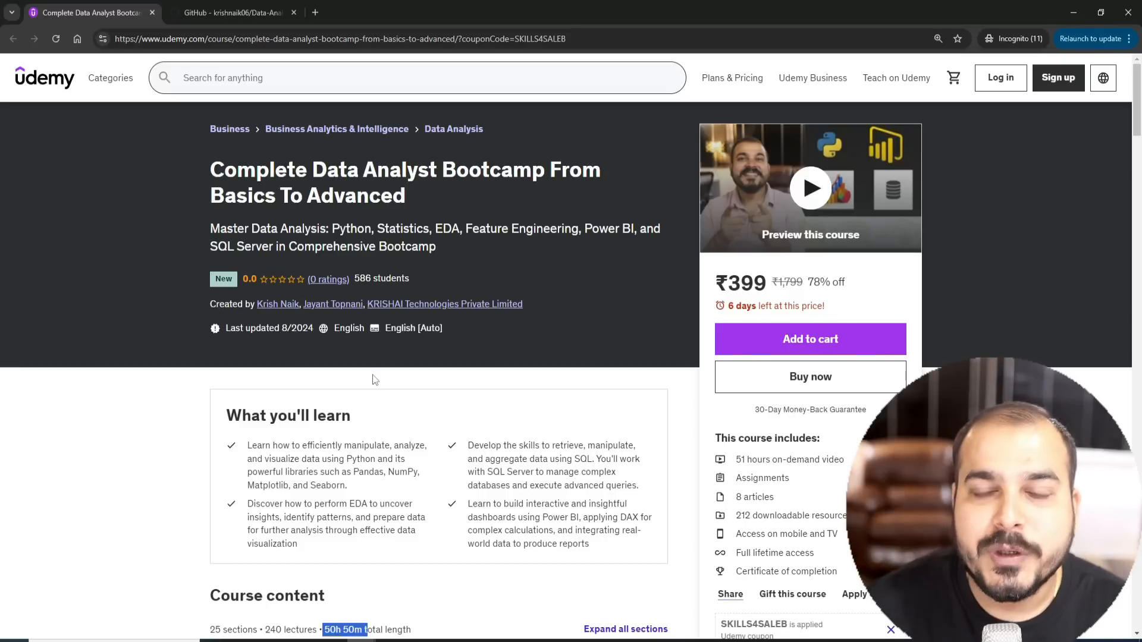
scroll("down", 3)
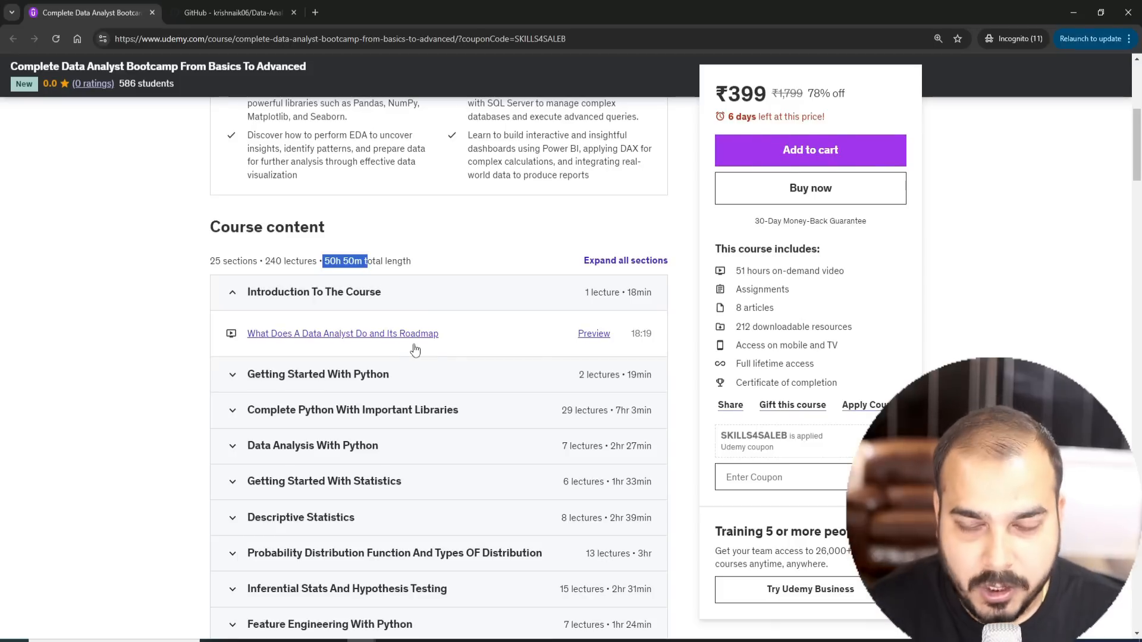
scroll("down", 3)
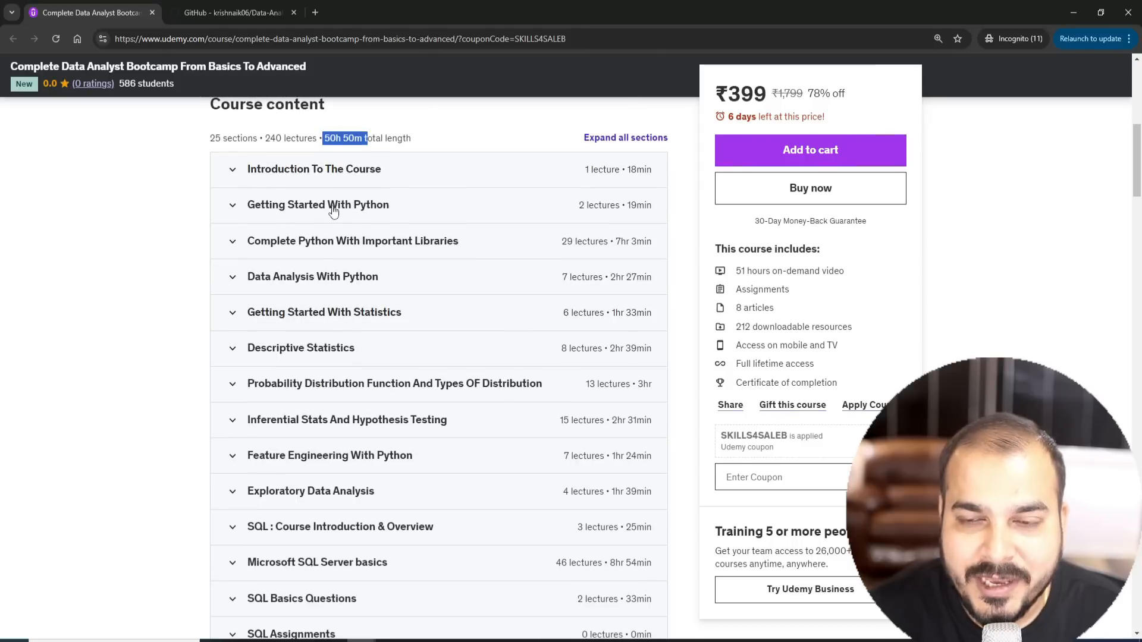
mouse_move(344, 233)
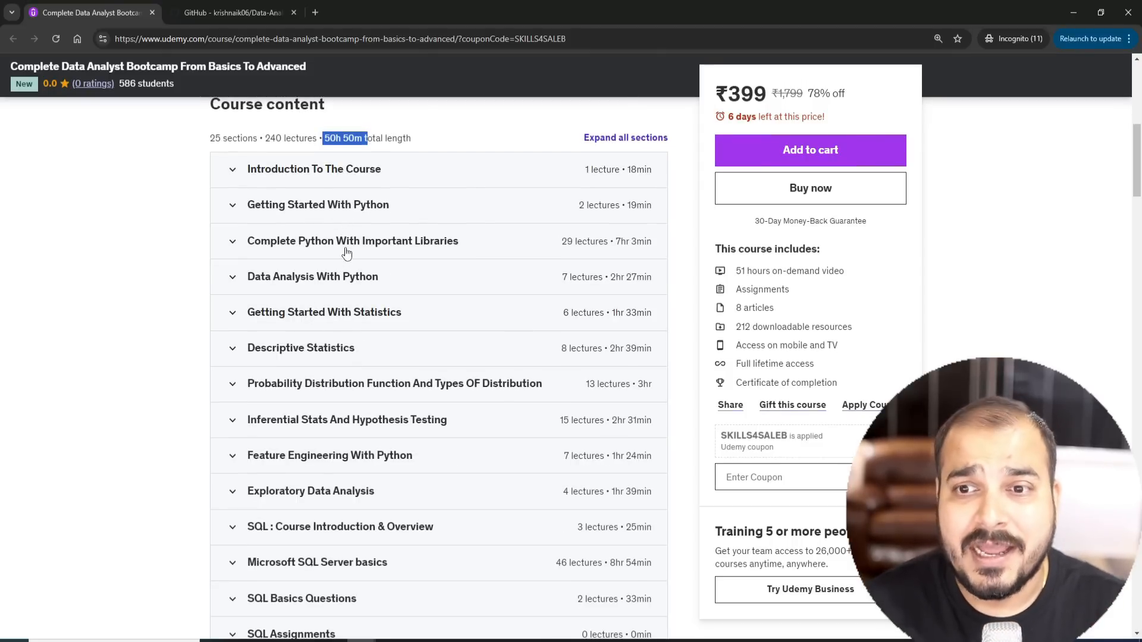
Step: Expand Complete Python With Important Libraries and scroll through its lecture list
left_click(318, 204)
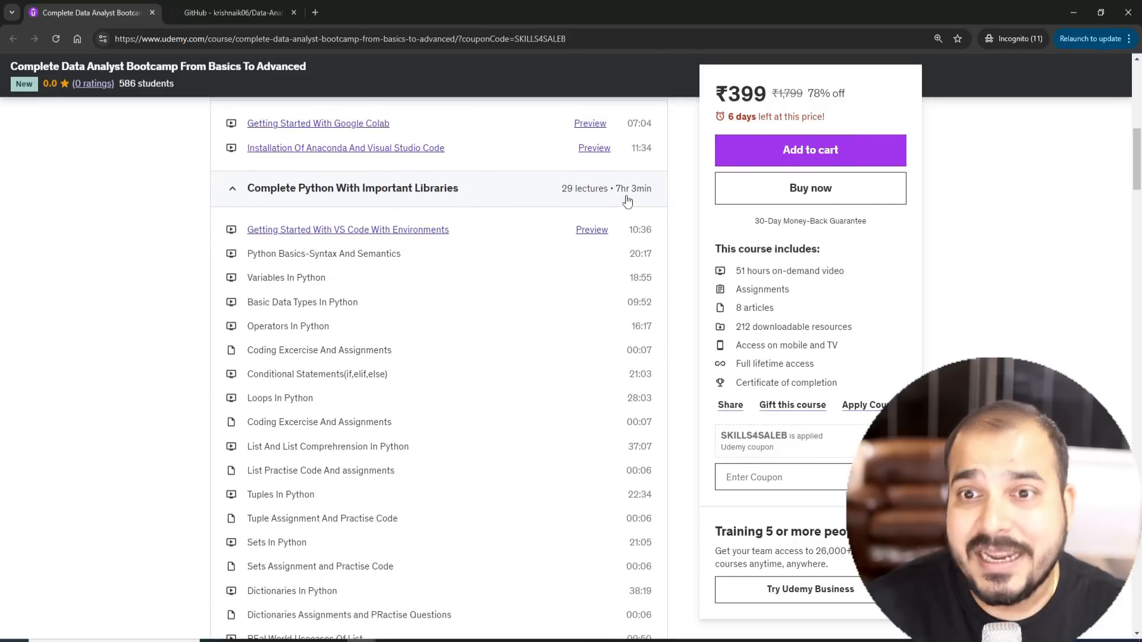
scroll("down", 3)
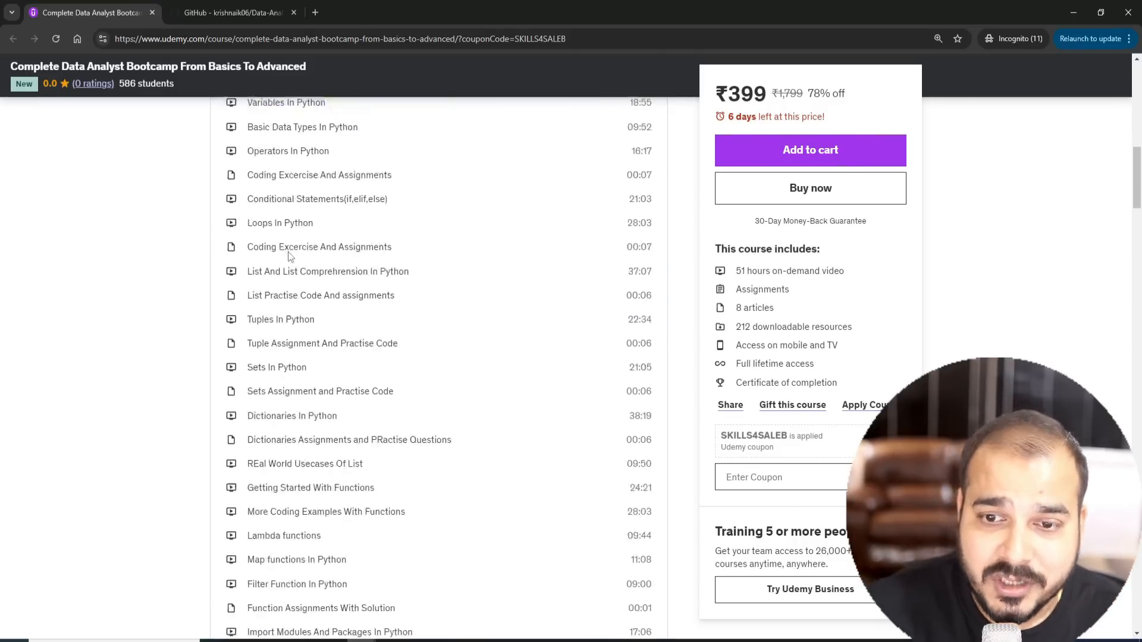
scroll("down", 3)
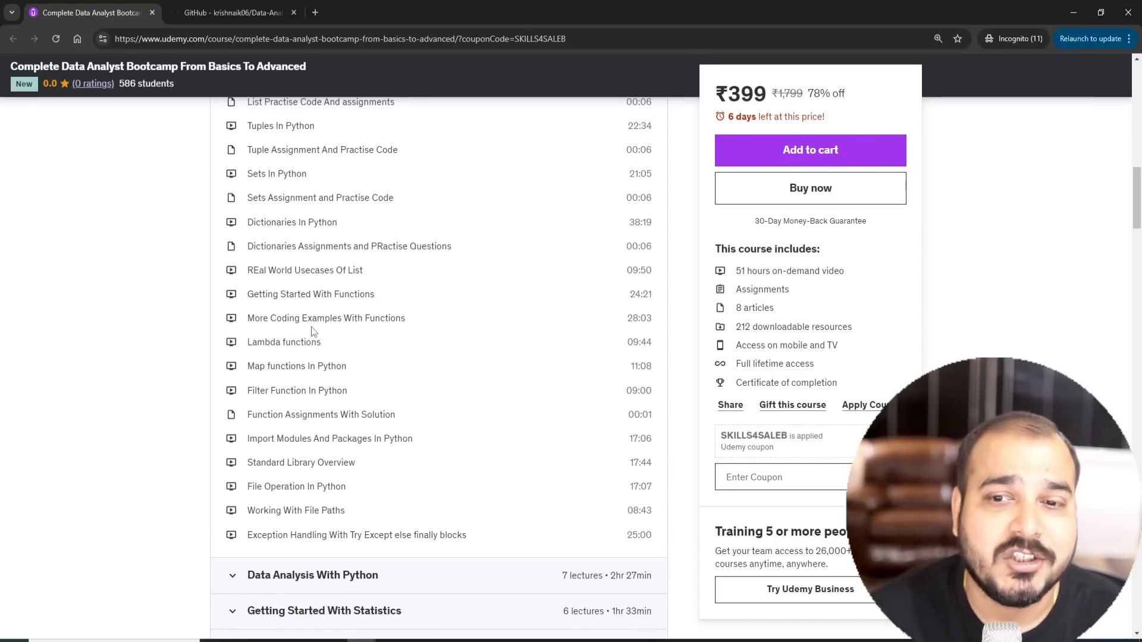
scroll("down", 3)
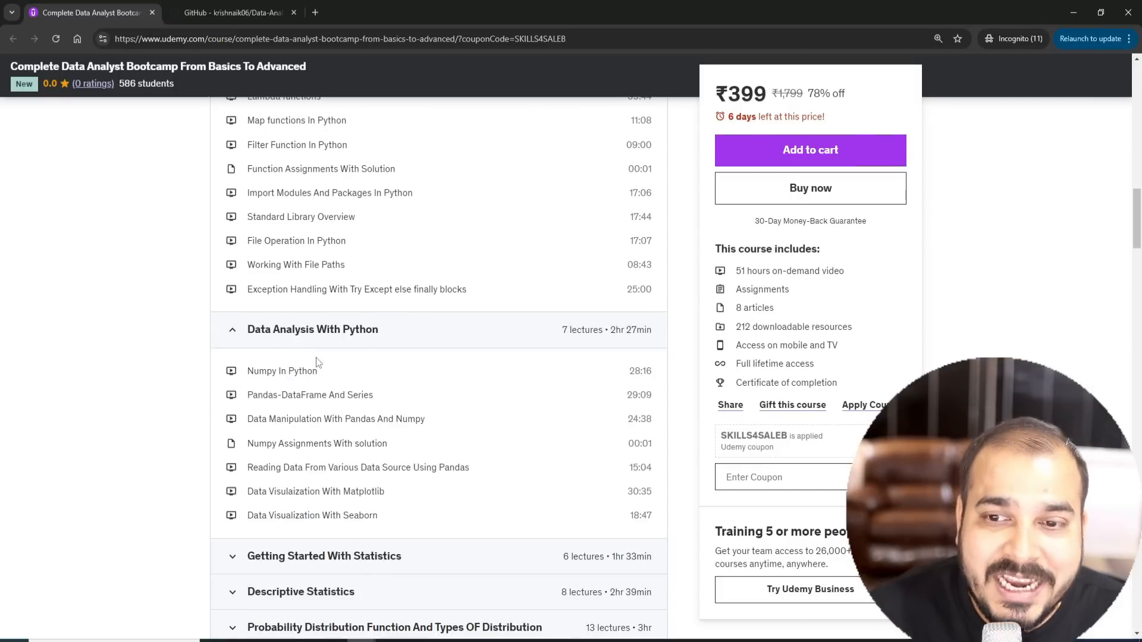
mouse_move(348, 358)
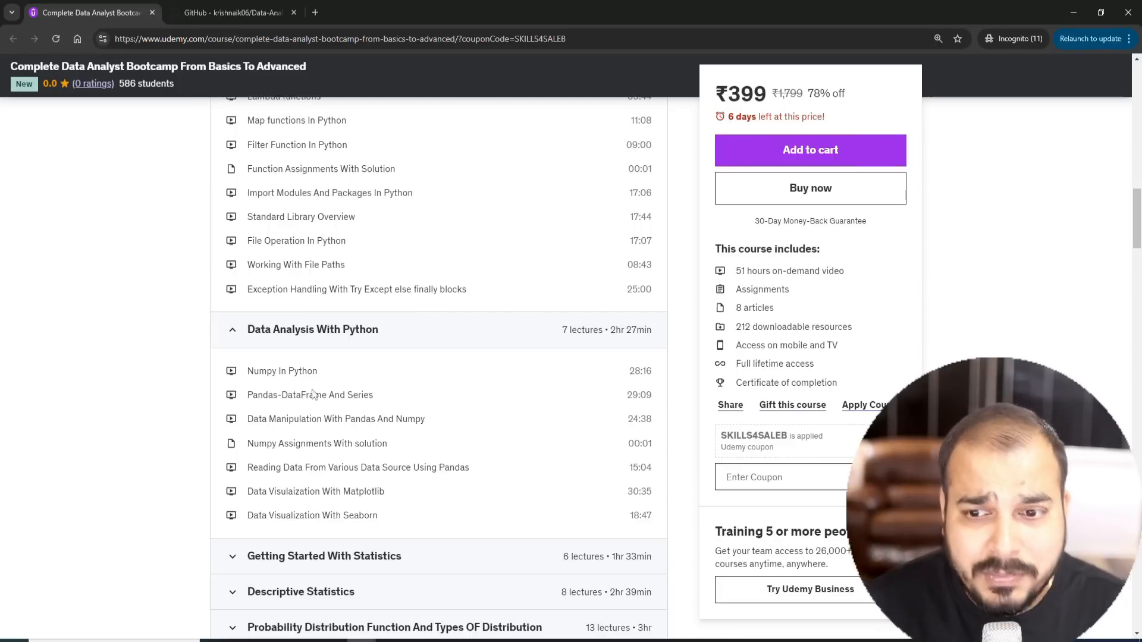
mouse_move(375, 431)
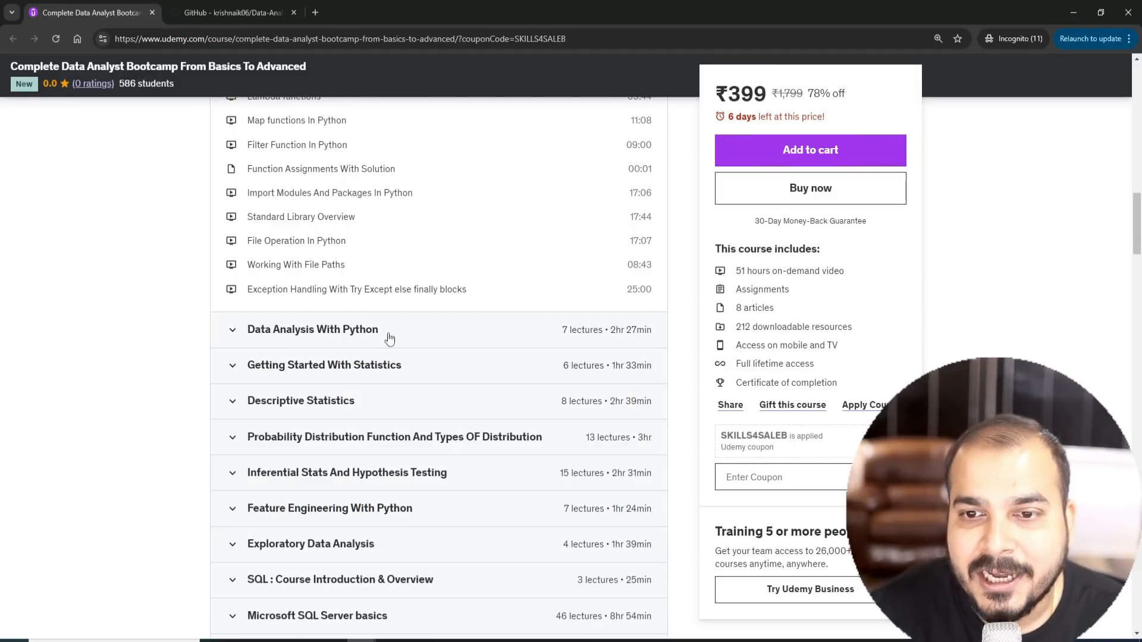
Step: Expand Data Analysis With Python and scroll to the Statistics, Feature Engineering, EDA and SQL sections
left_click(313, 329)
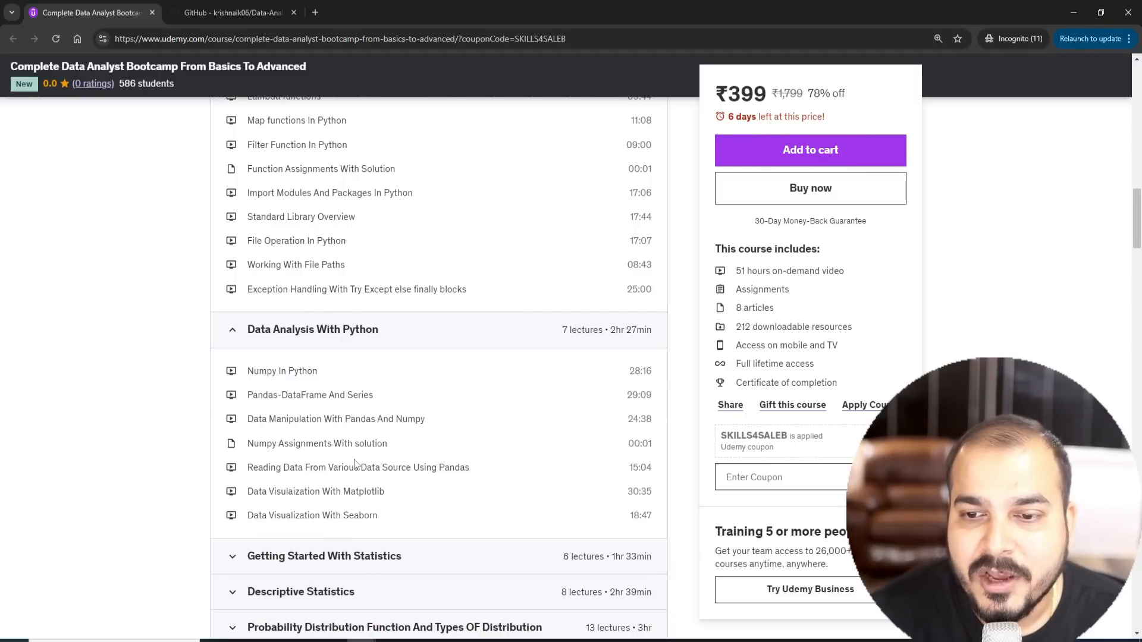
scroll("down", 3)
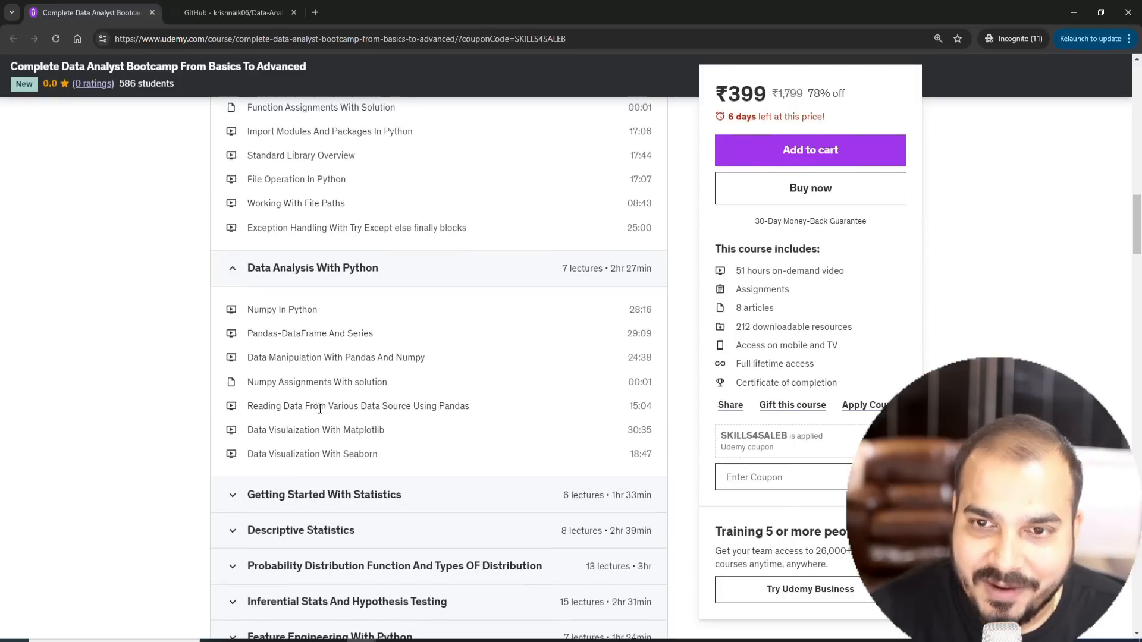
scroll("down", 3)
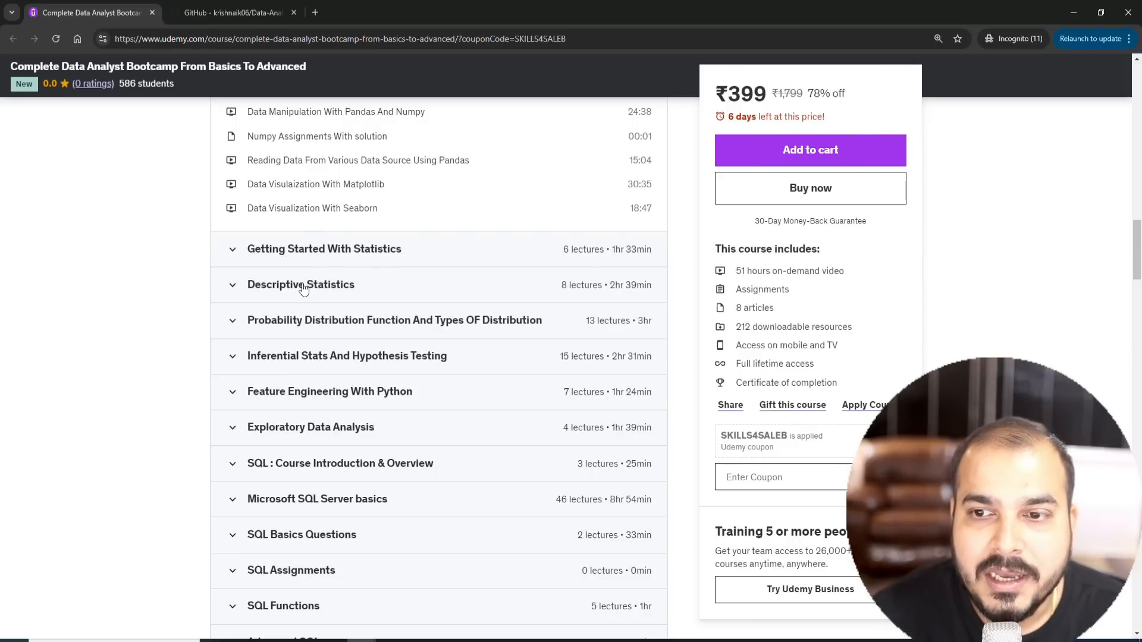
mouse_move(261, 261)
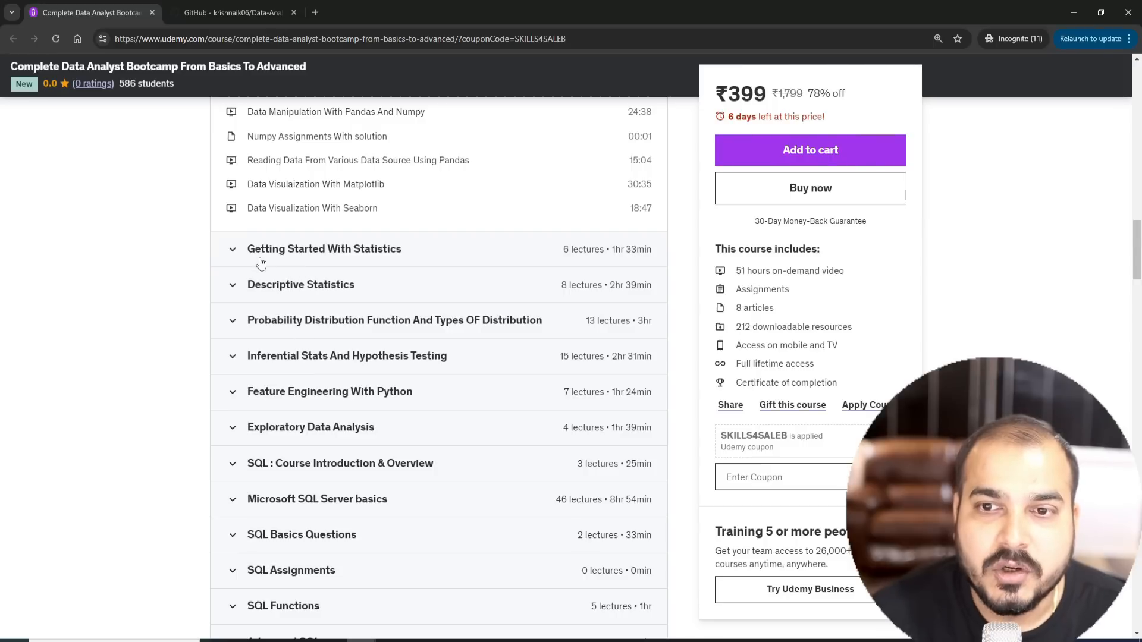
mouse_move(310, 295)
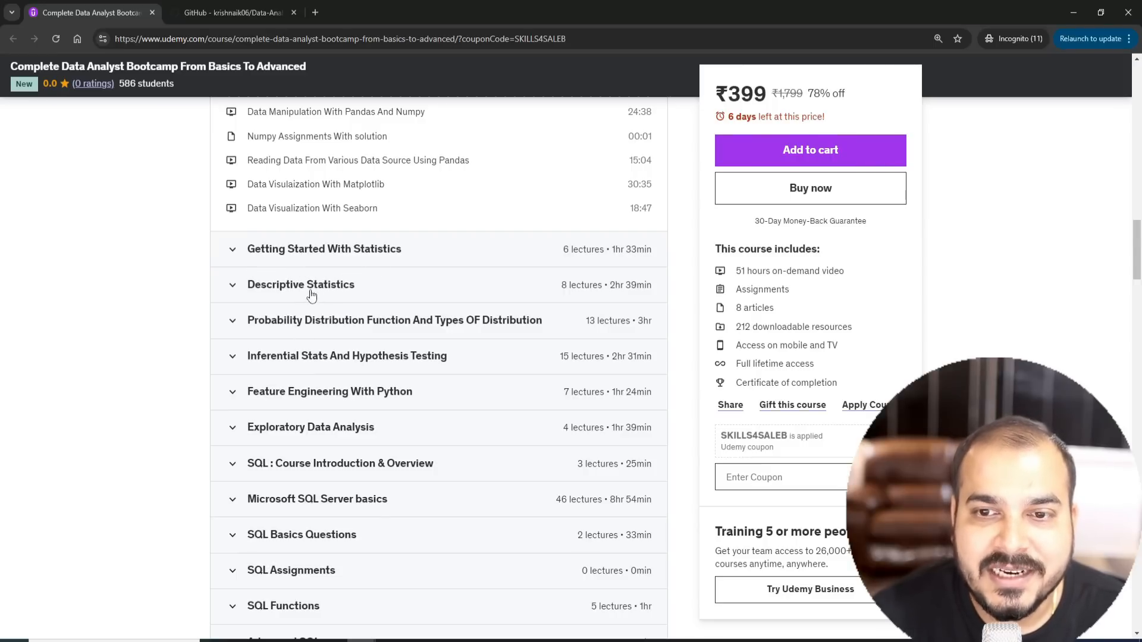
mouse_move(310, 333)
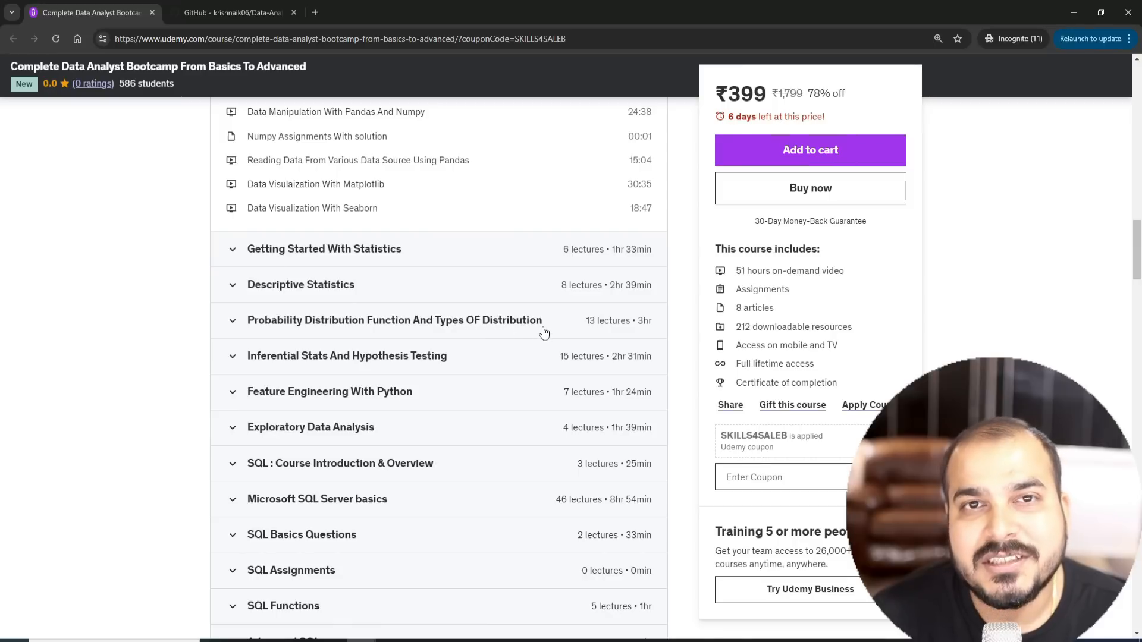
mouse_move(438, 364)
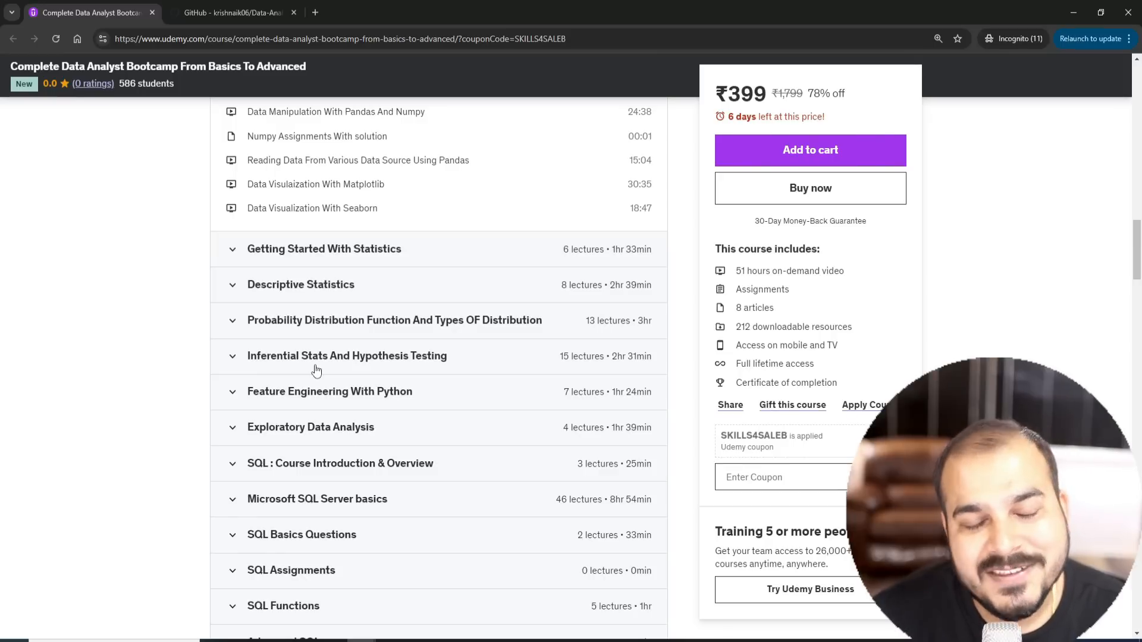
Step: Expand Feature Engineering With Python and highlight its seven lecture titles
left_click(330, 391)
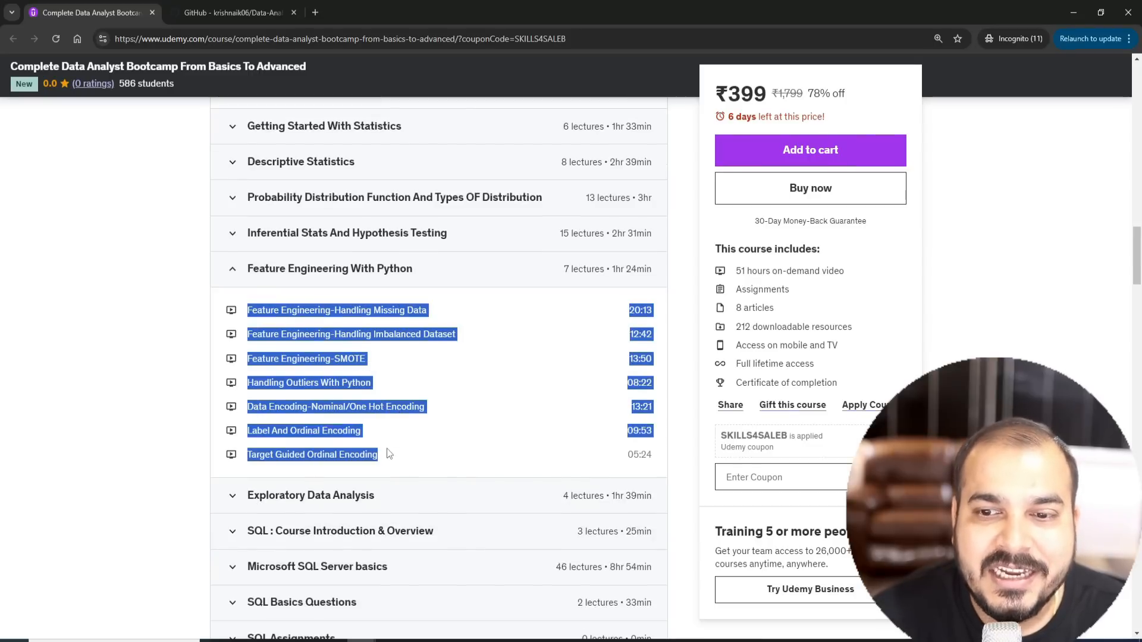
left_click(430, 436)
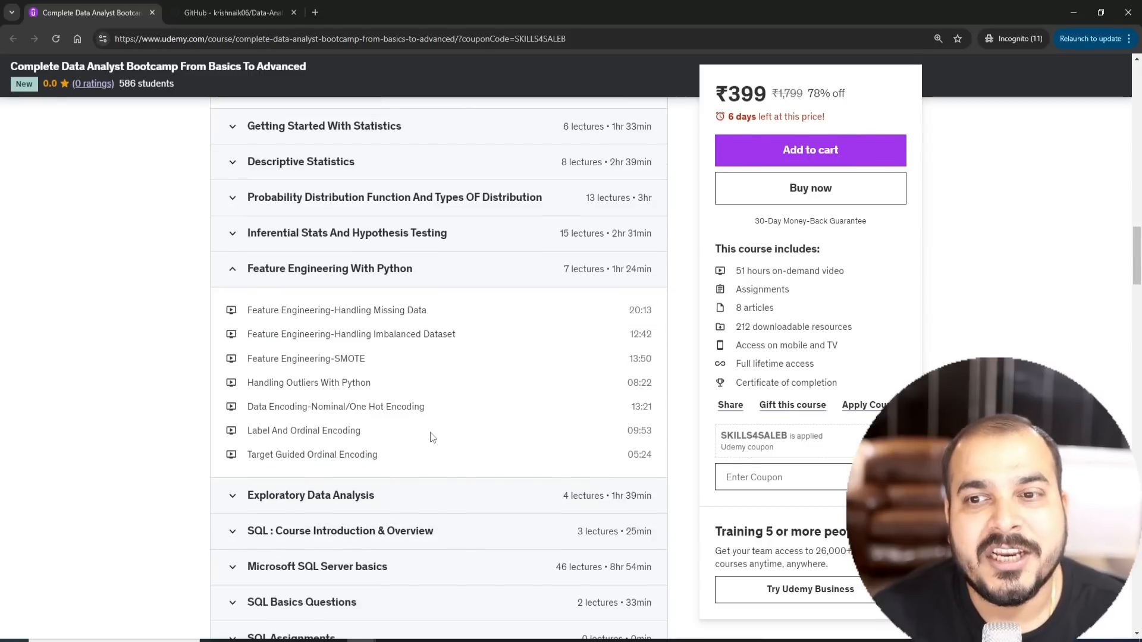
mouse_move(457, 418)
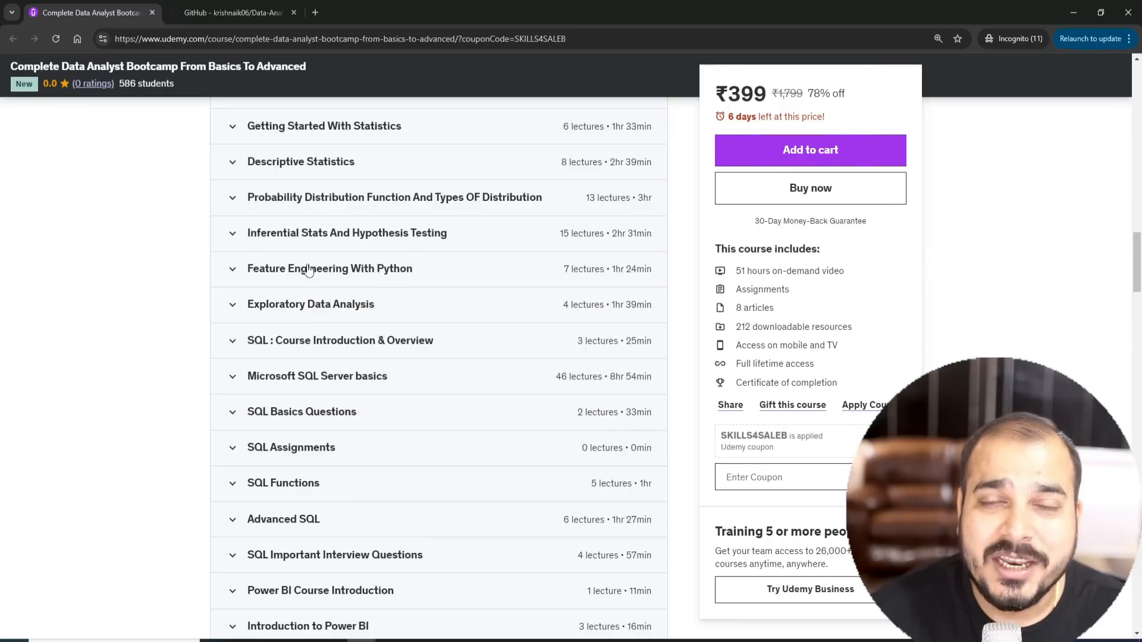
left_click(330, 268)
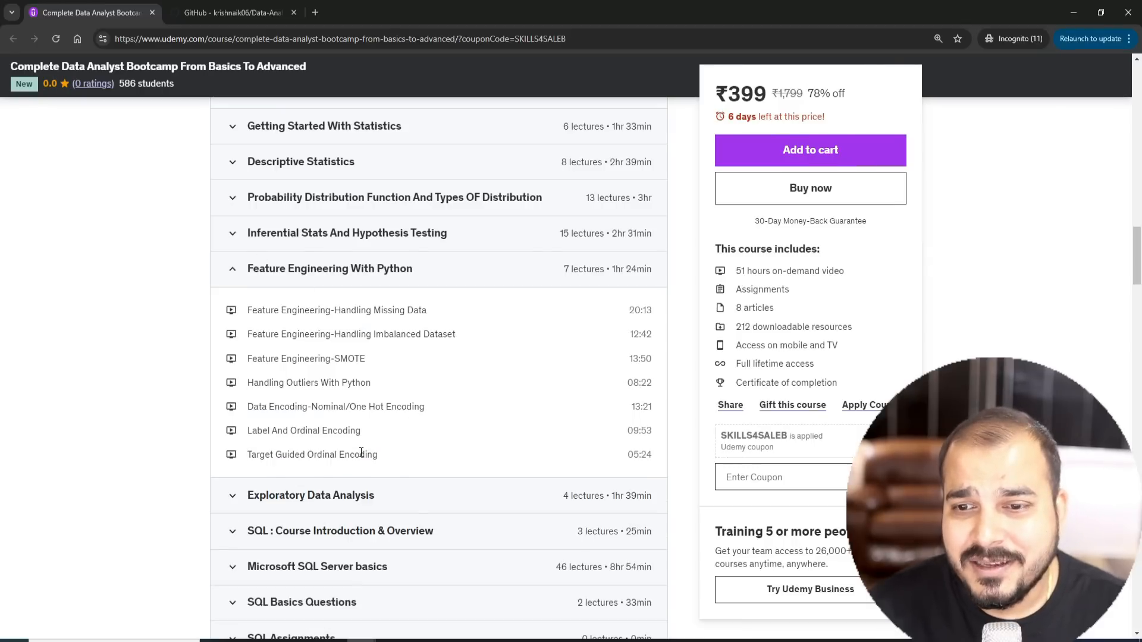
left_click_drag(247, 309, 377, 455)
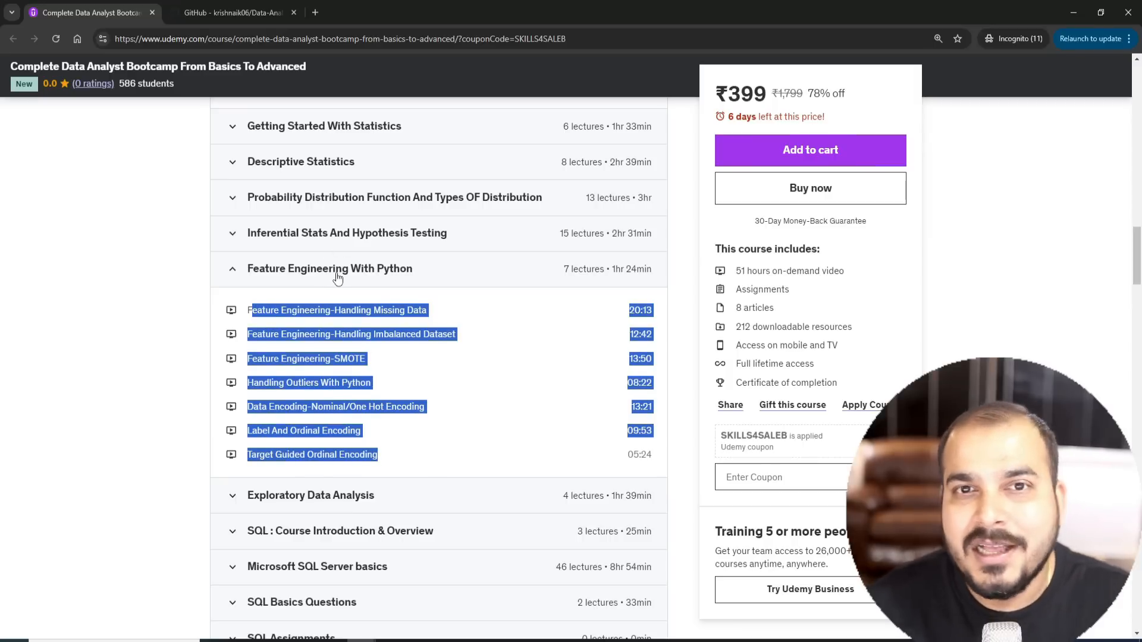
mouse_move(329, 262)
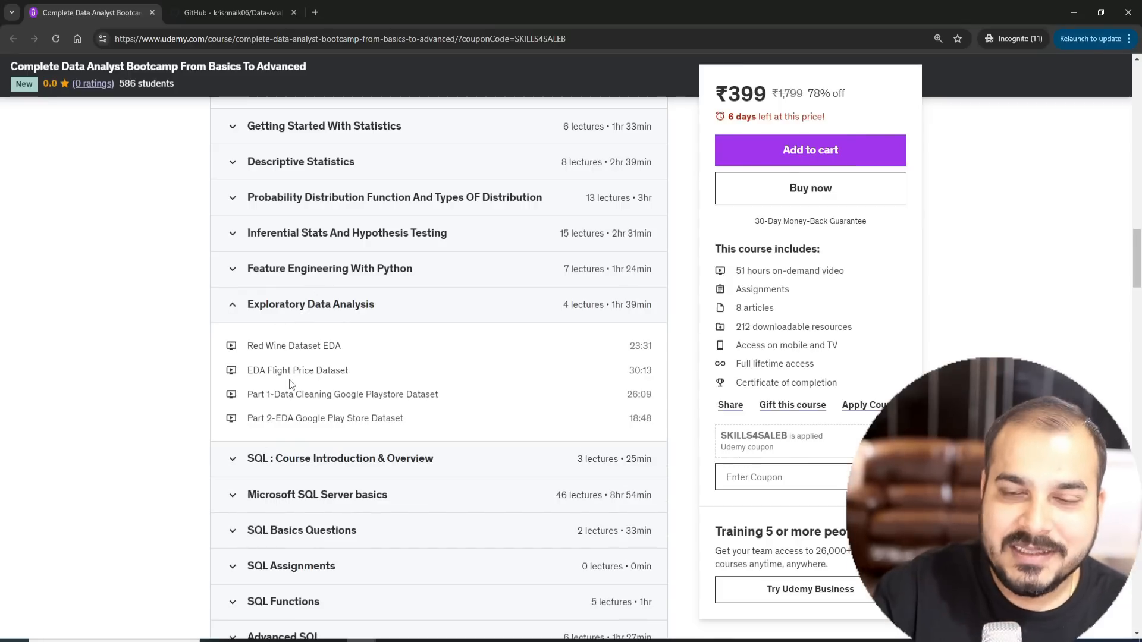
mouse_move(317, 366)
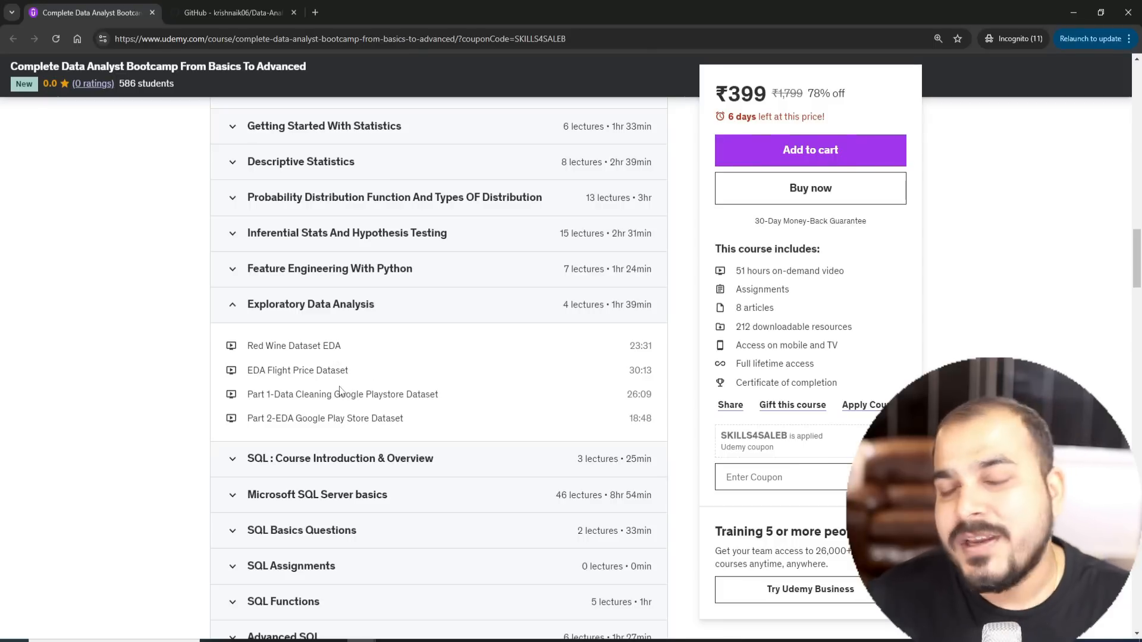
mouse_move(345, 346)
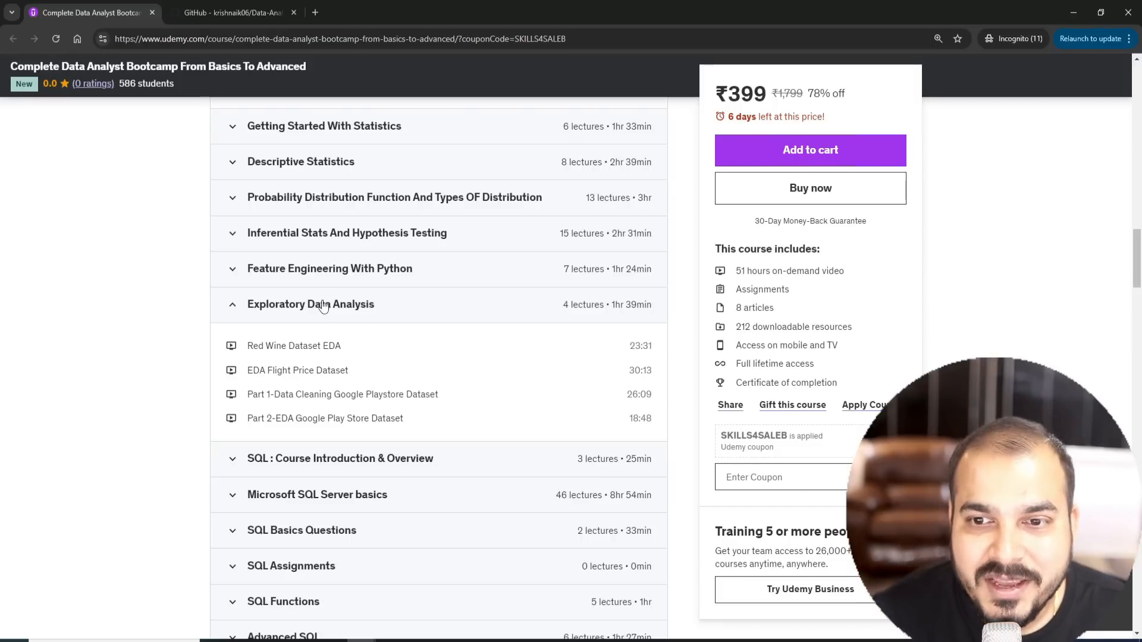
Step: Scroll through the SQL introduction and Microsoft SQL Server basics lectures down to the SQL Assignments section
scroll("down", 3)
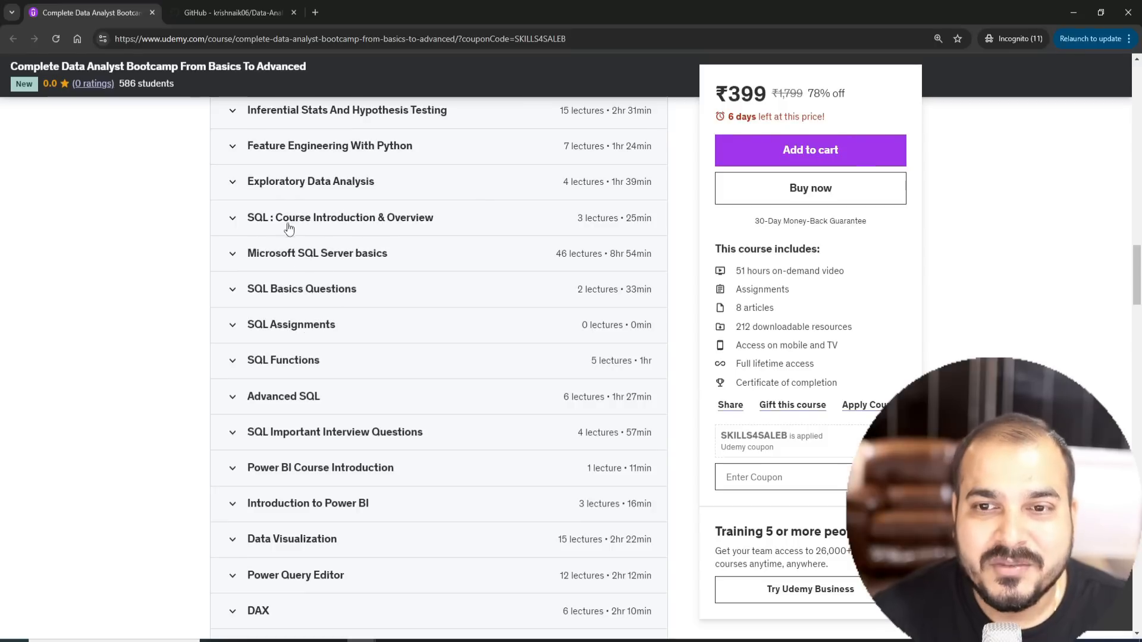
mouse_move(295, 218)
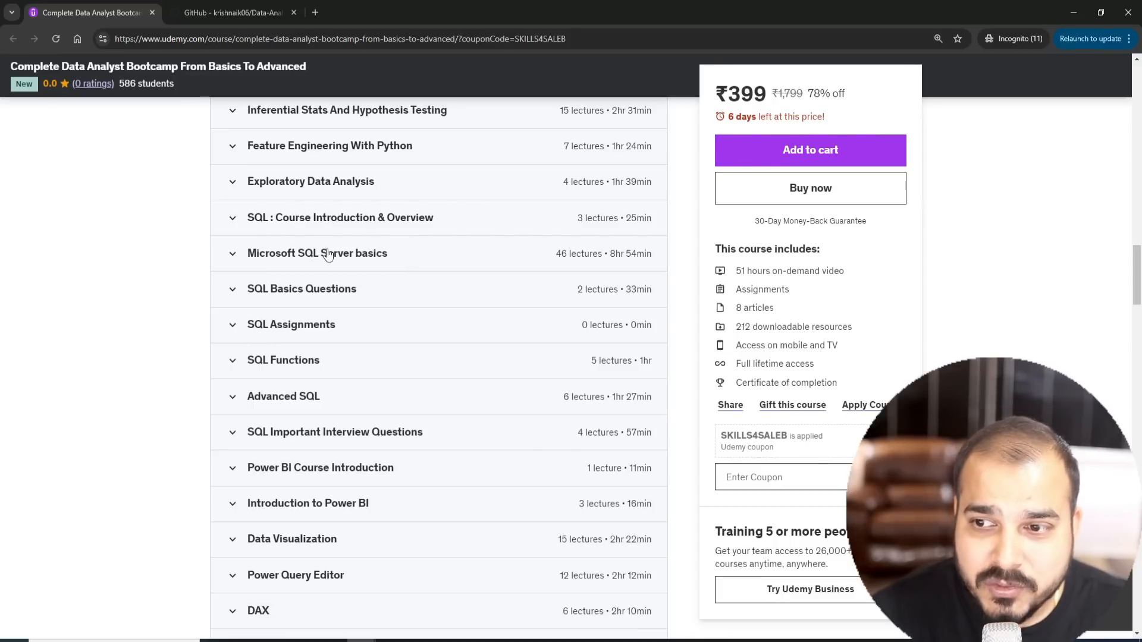
mouse_move(292, 452)
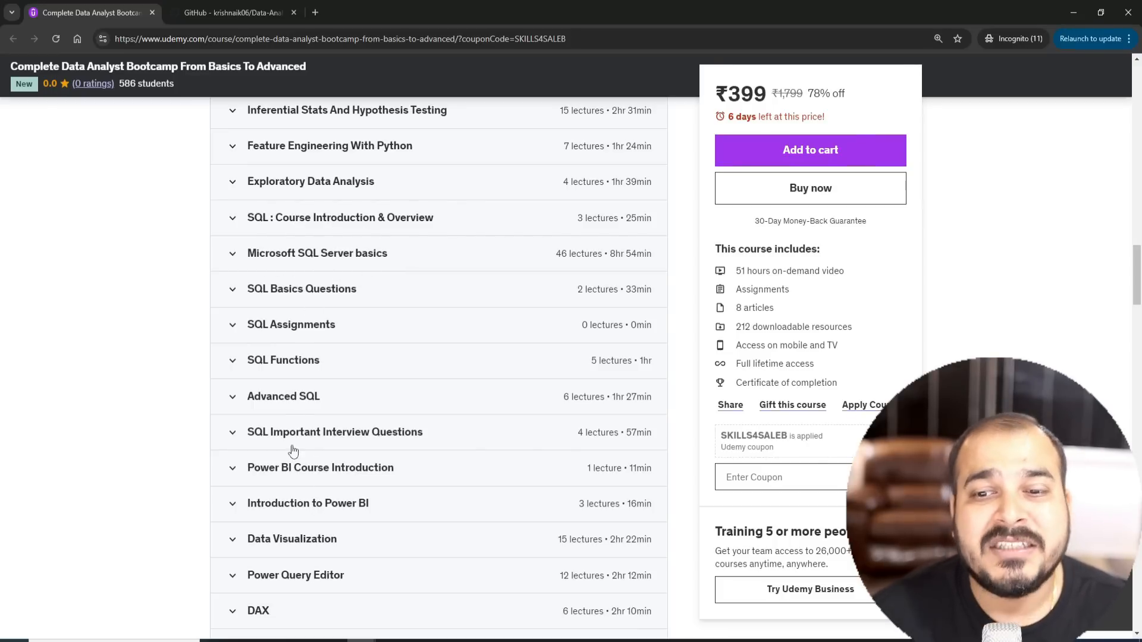
mouse_move(301, 432)
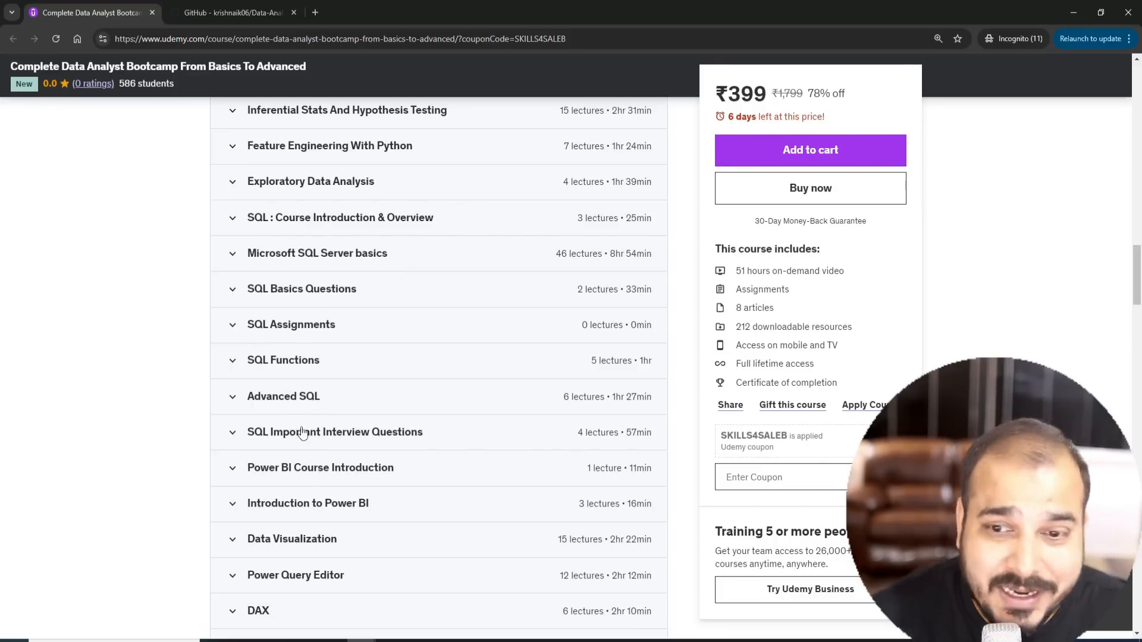
mouse_move(388, 320)
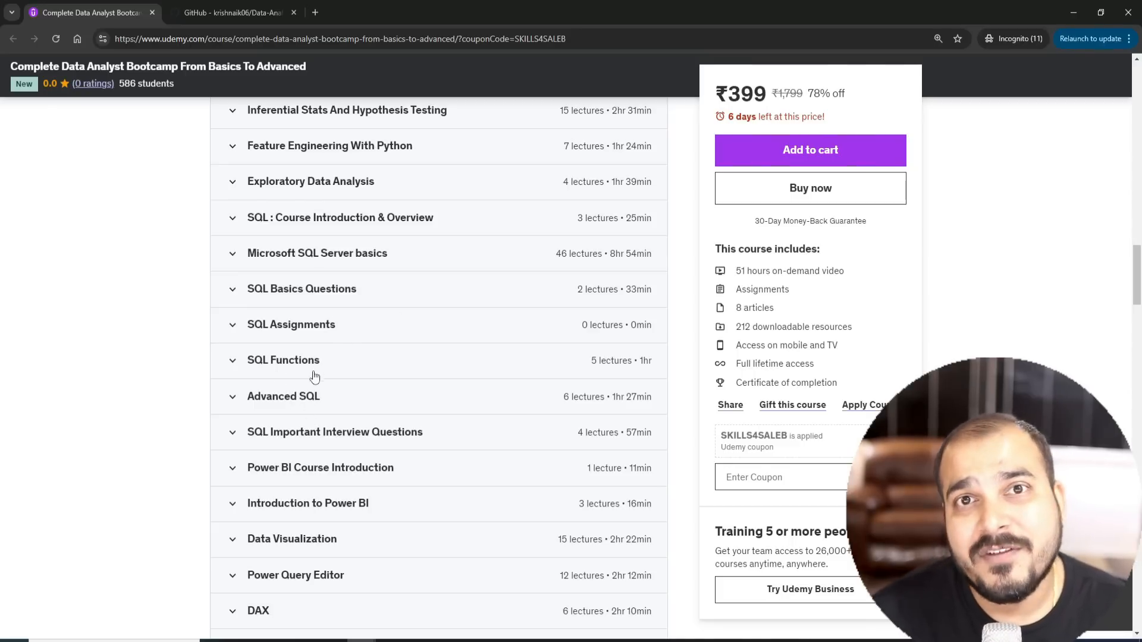
mouse_move(281, 406)
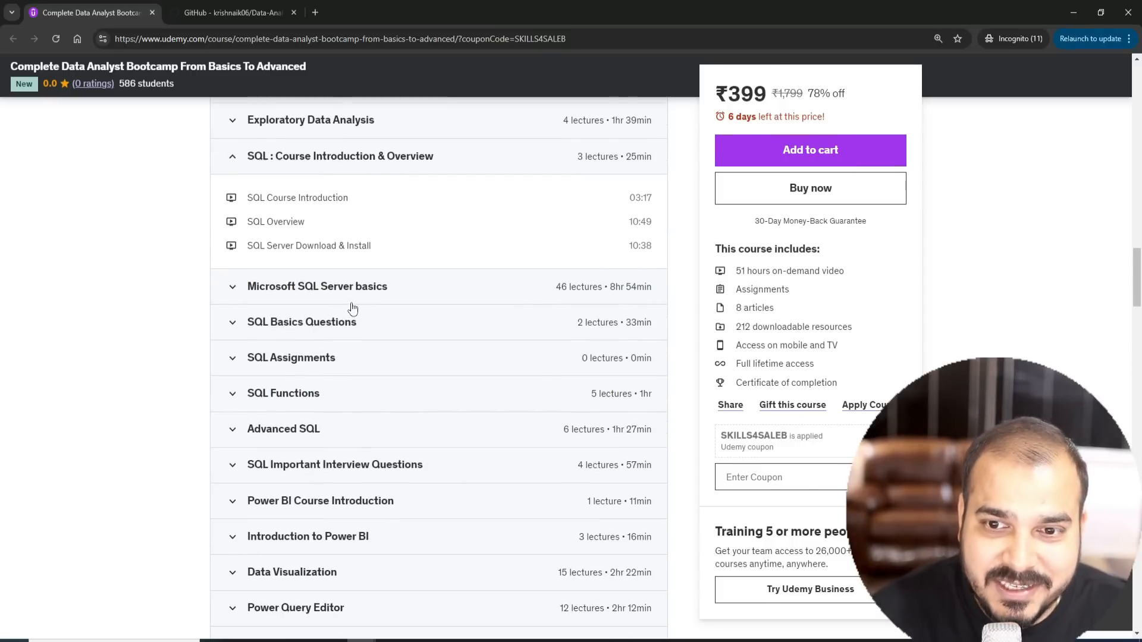
scroll("down", 3)
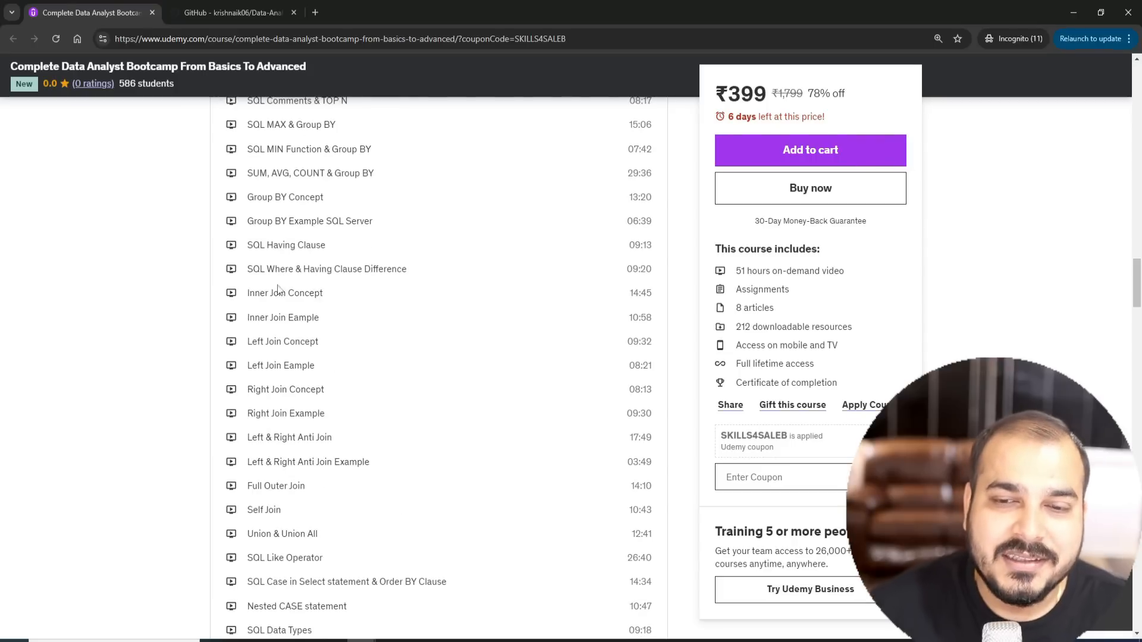
scroll("down", 3)
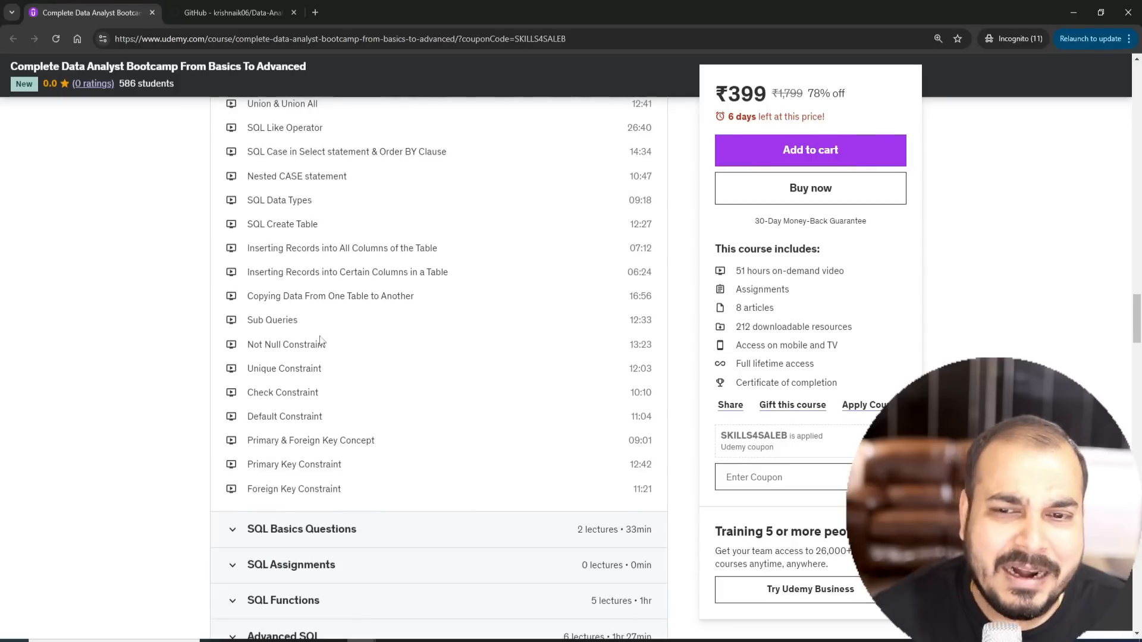
mouse_move(284, 336)
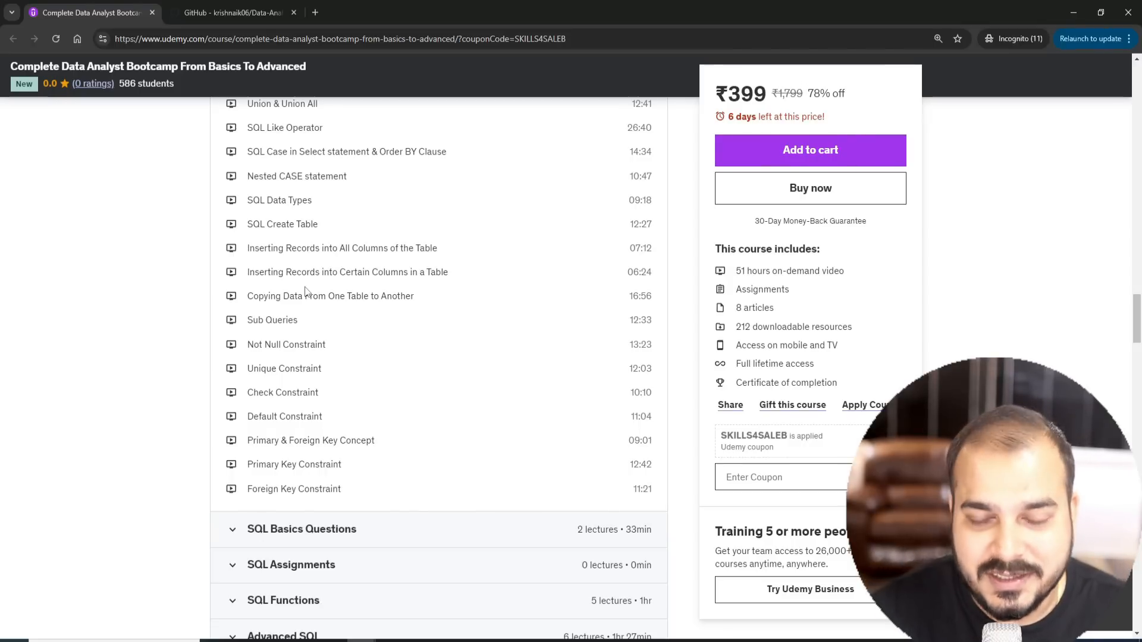
scroll("down", 3)
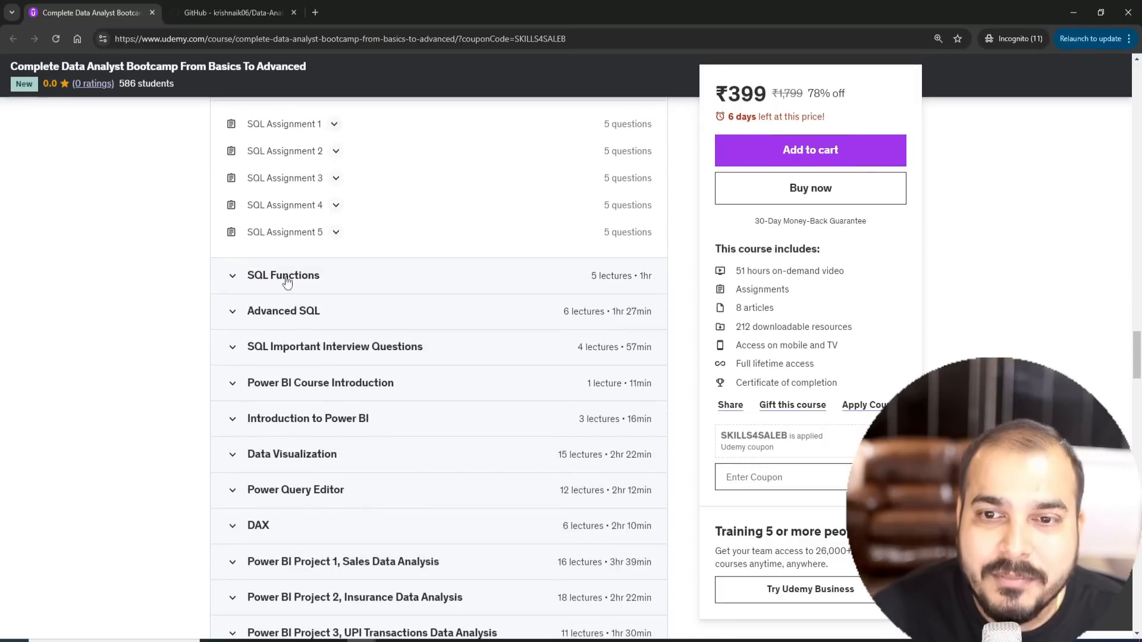
Step: Expand the SQL Functions and SQL Important Interview Questions sections and scroll through their lectures
scroll("down", 3)
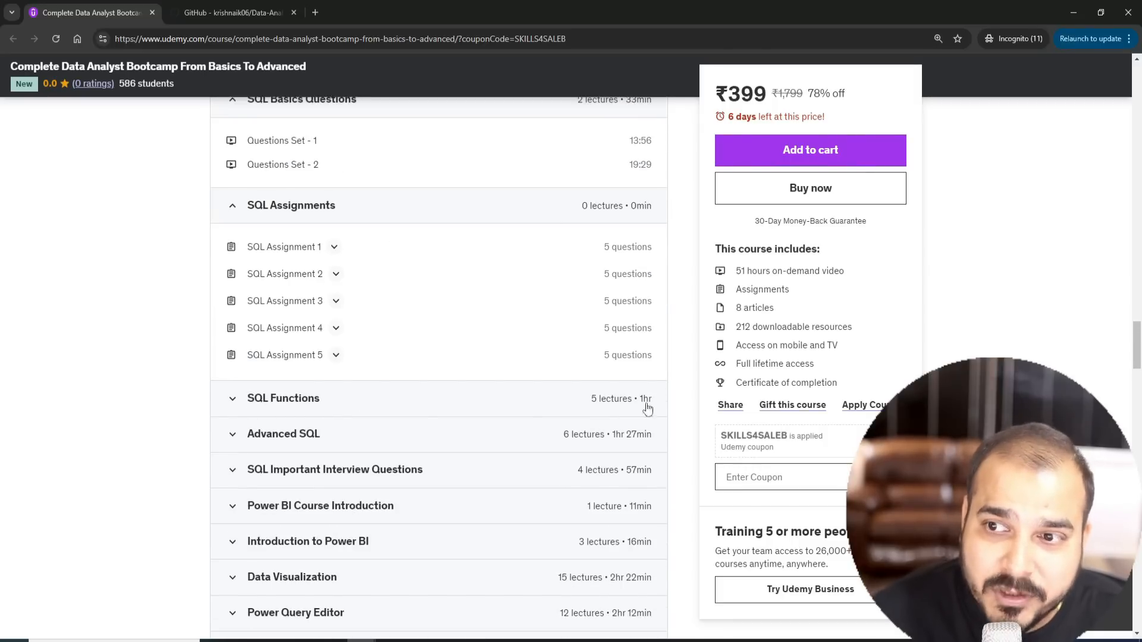
left_click(284, 398)
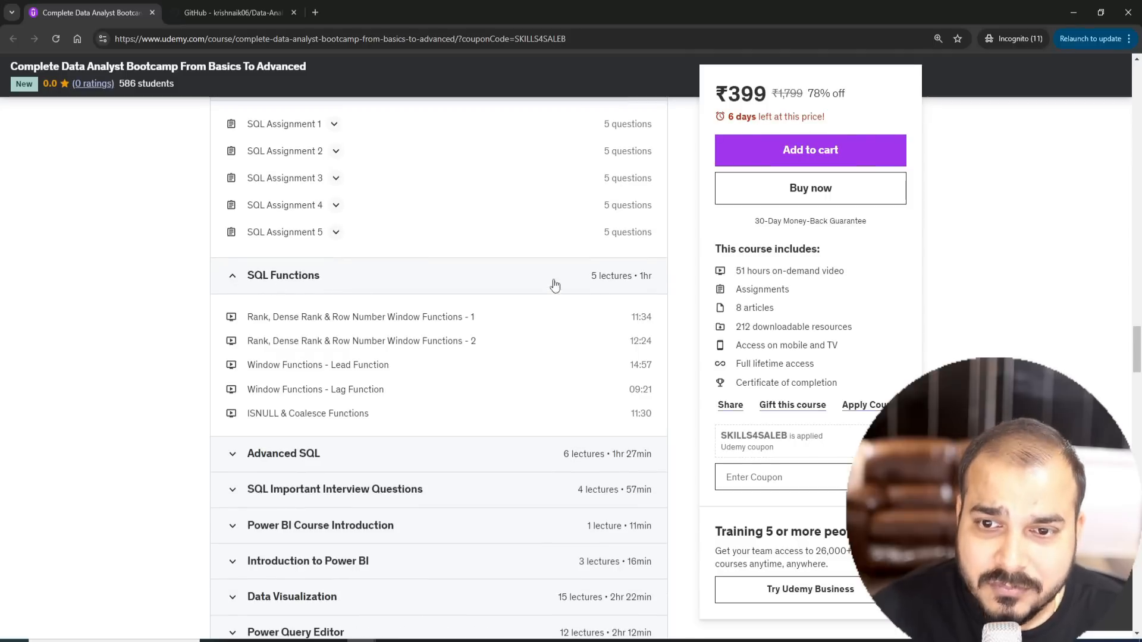
scroll("down", 3)
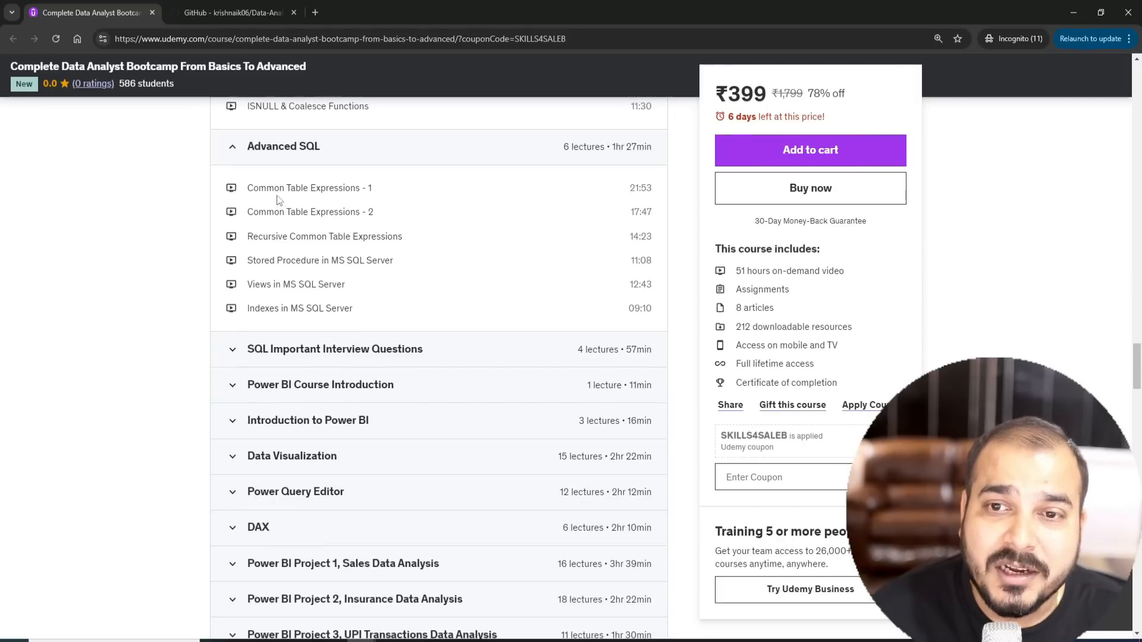
mouse_move(301, 275)
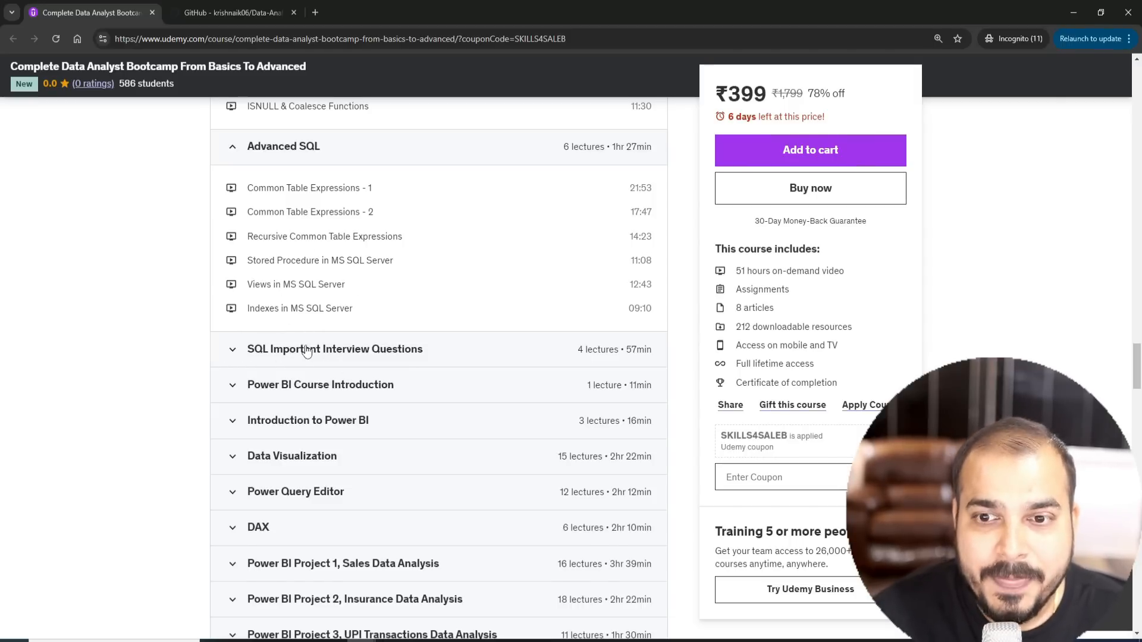
left_click(334, 348)
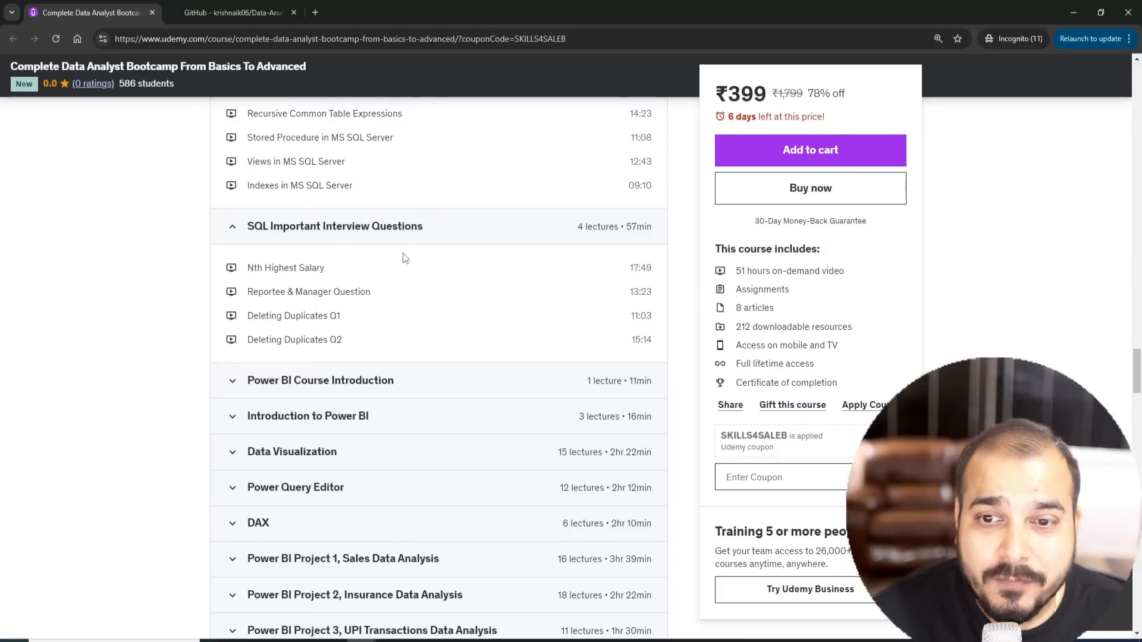
scroll("down", 3)
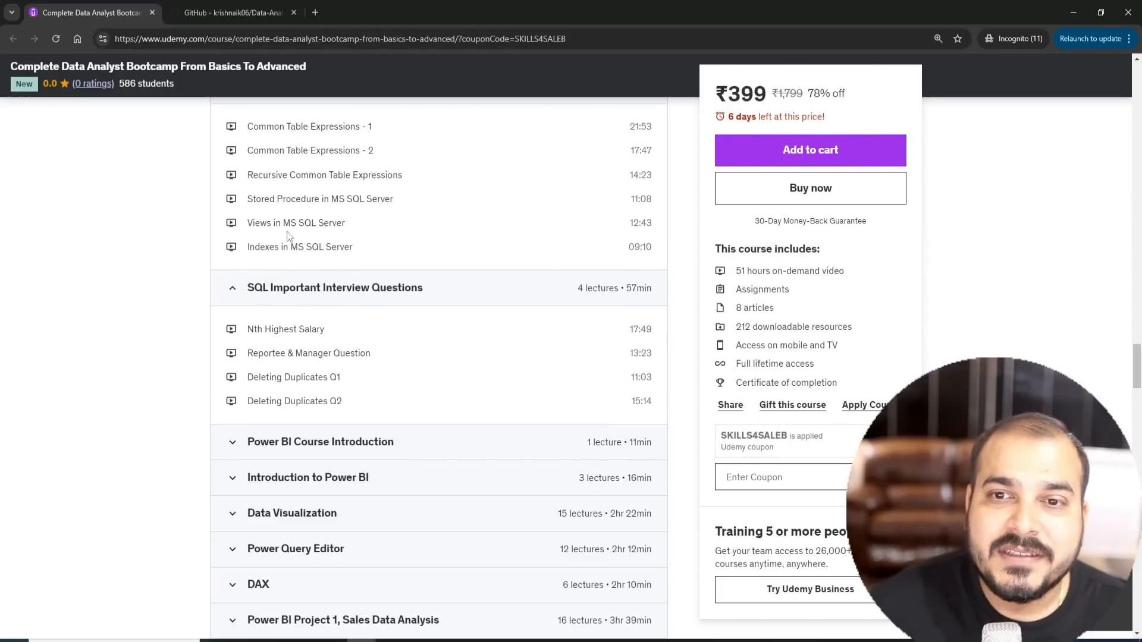
scroll("down", 3)
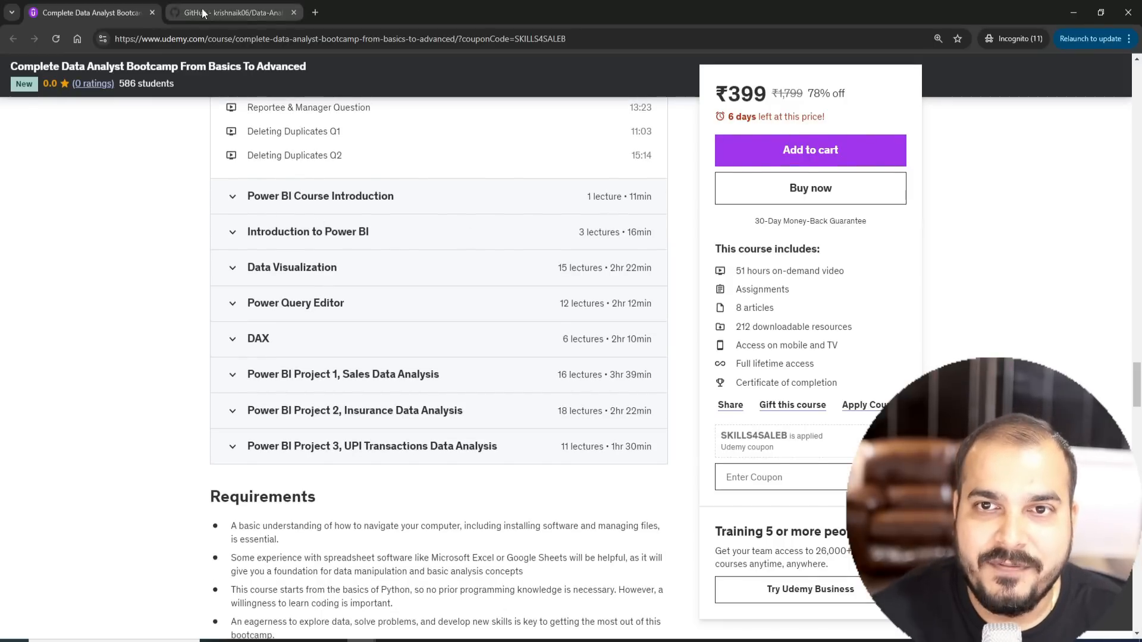
Step: Glance at the GitHub data analyst roadmap README, then return to the Udemy course page
left_click(229, 12)
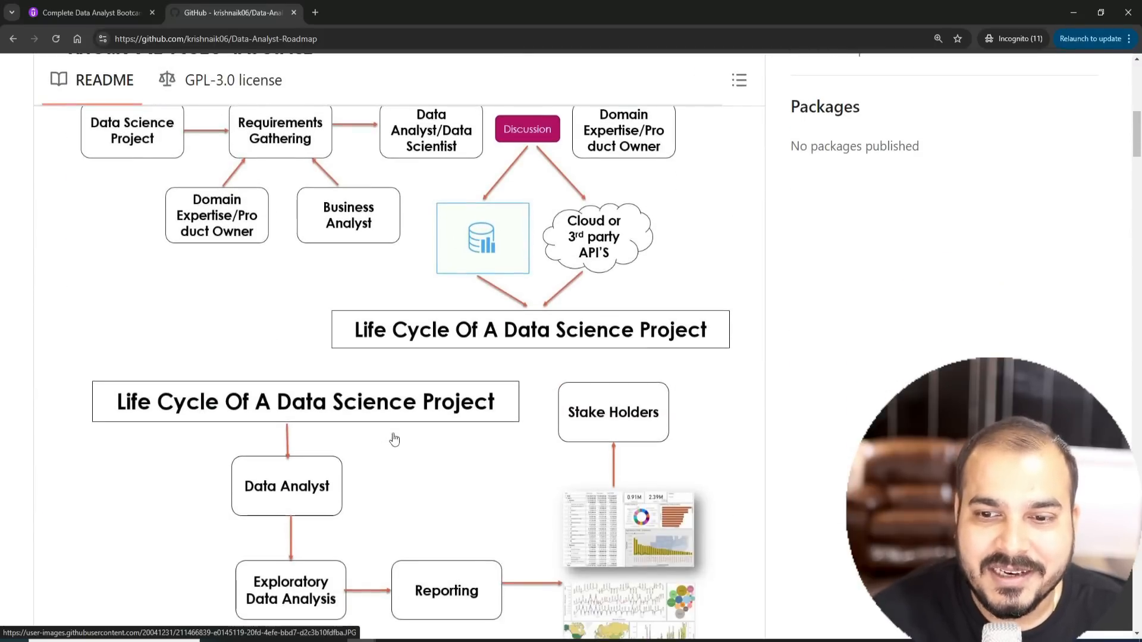
scroll("down", 3)
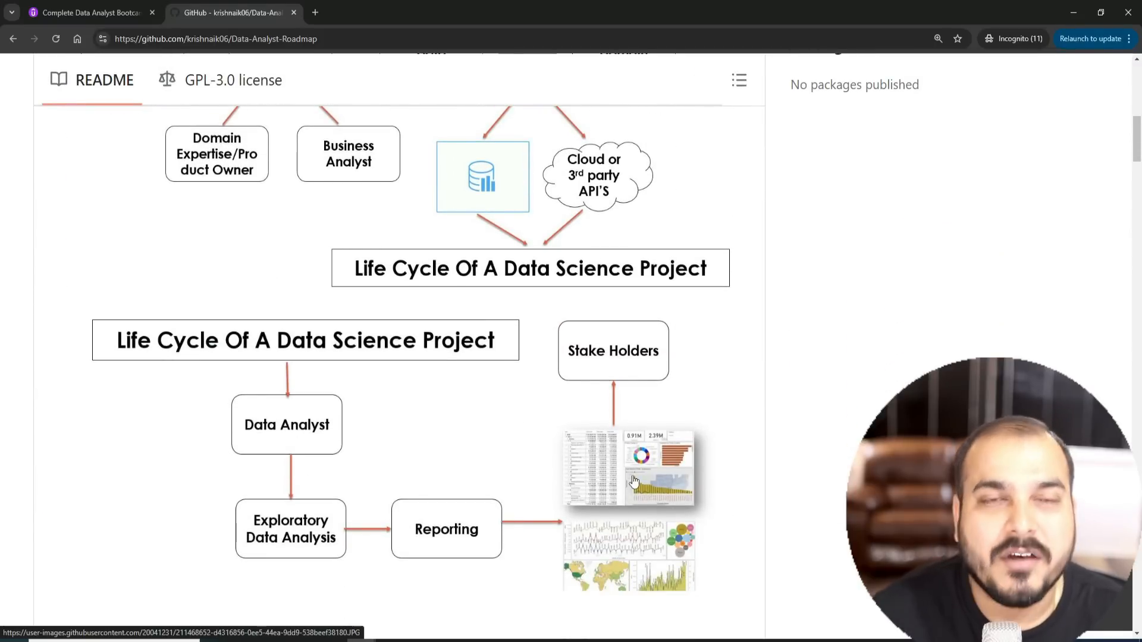
left_click(87, 12)
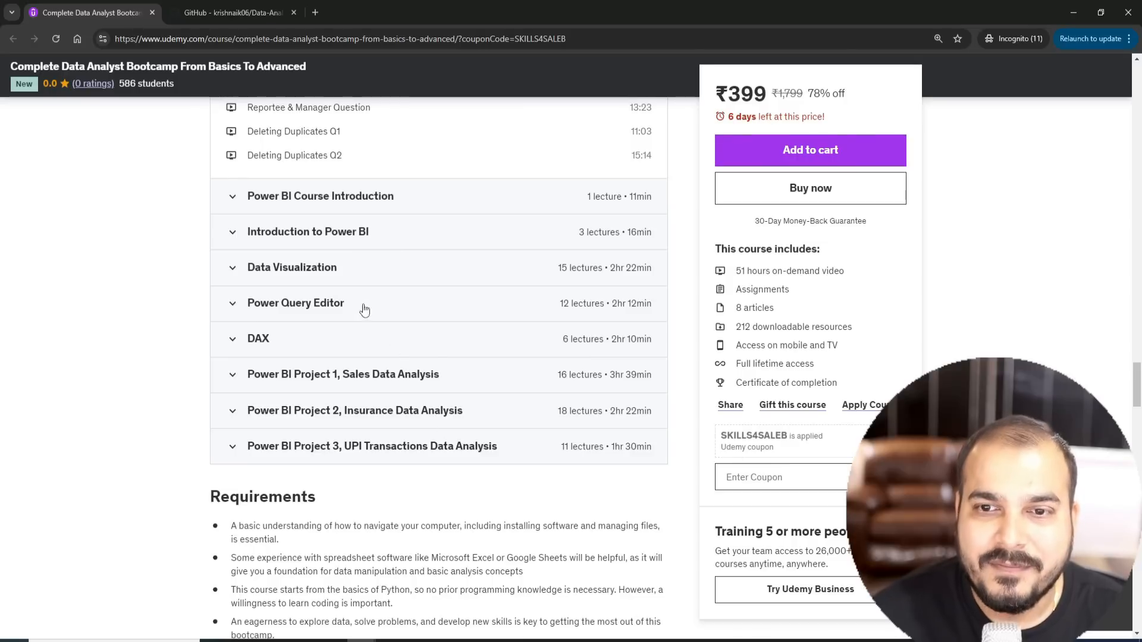
mouse_move(357, 212)
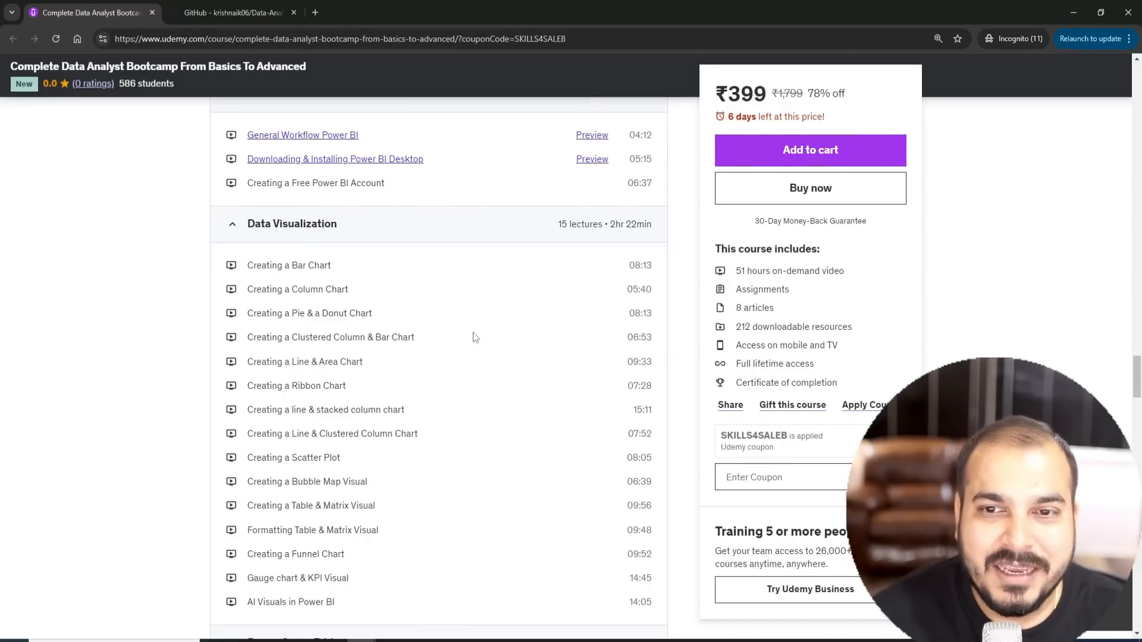
Step: Scroll through the Power BI Data Visualization, DAX and Projects 1–3 lecture lists
scroll("down", 3)
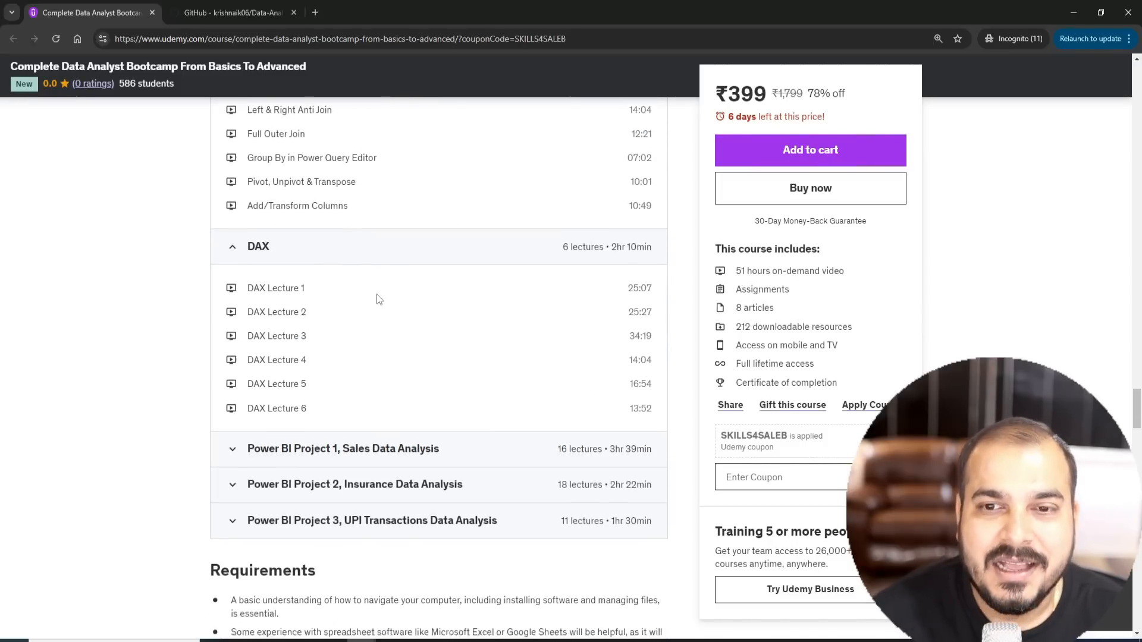
scroll("down", 3)
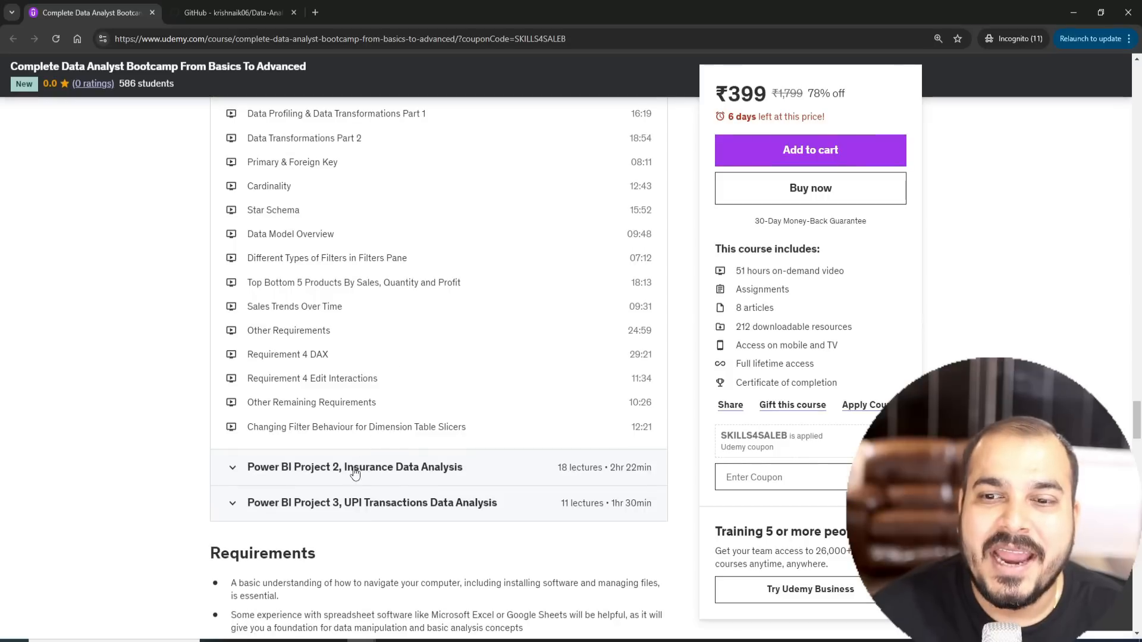
scroll("down", 3)
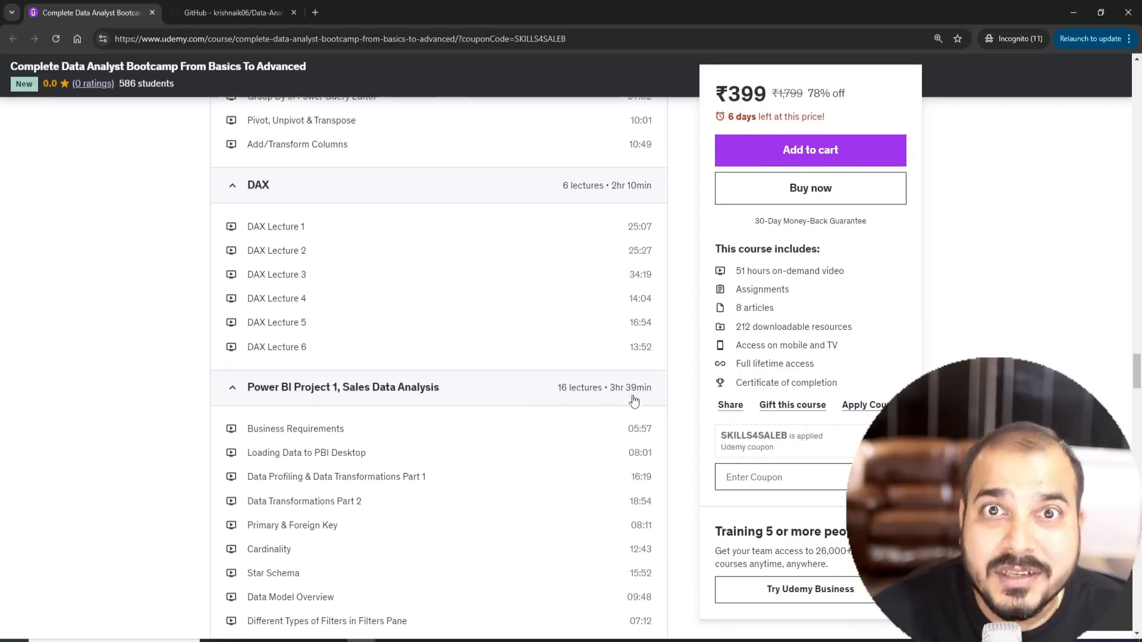
scroll("down", 3)
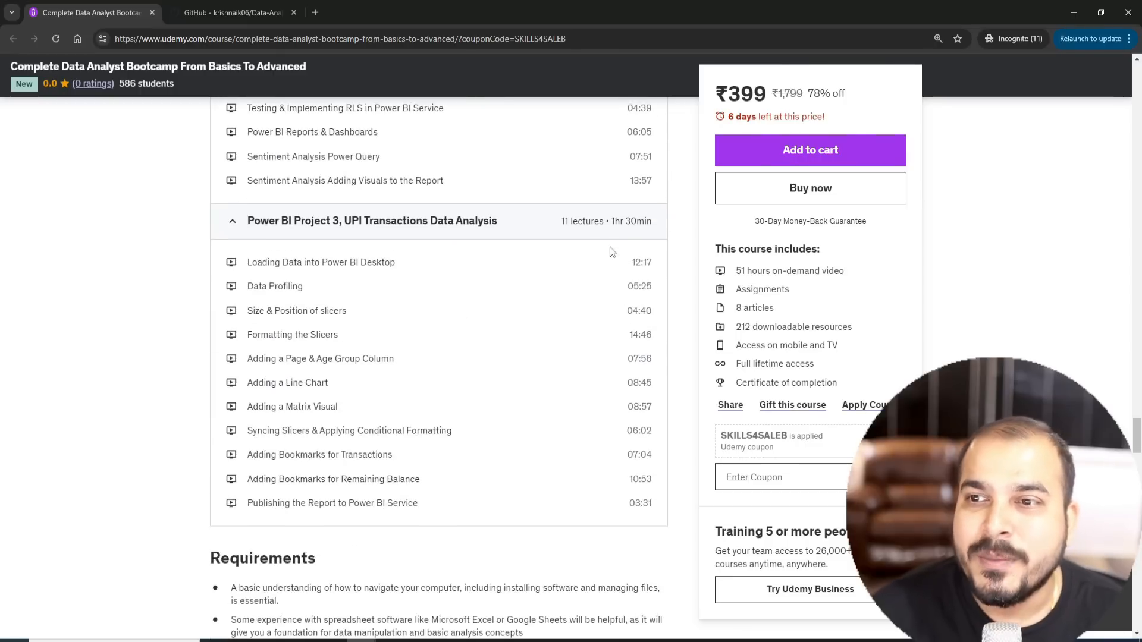
scroll("down", 3)
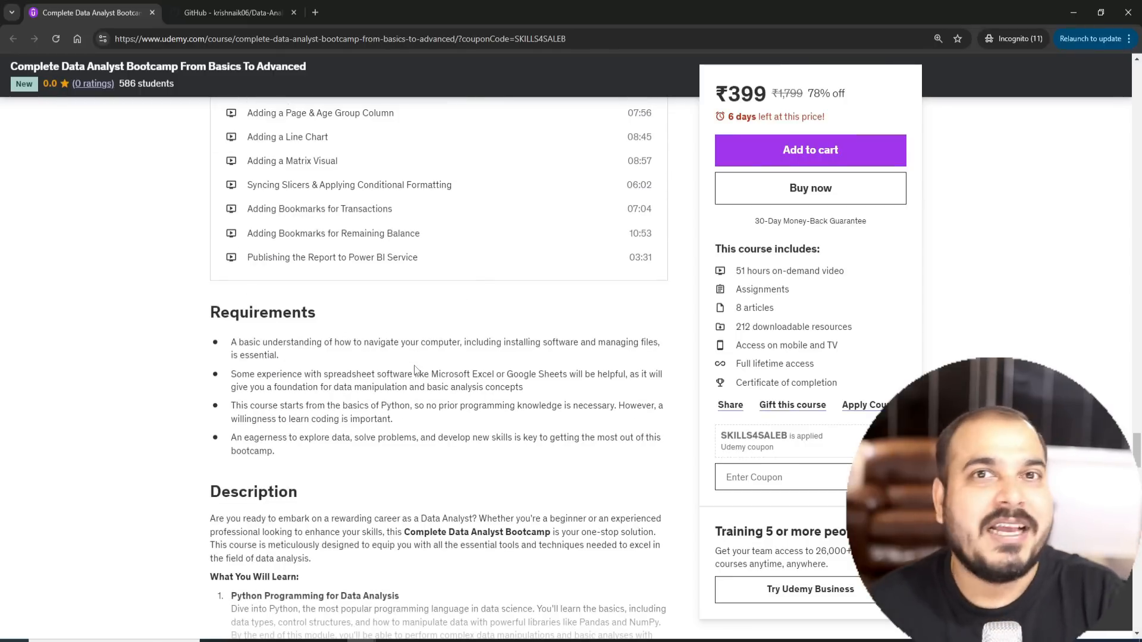
scroll("down", 3)
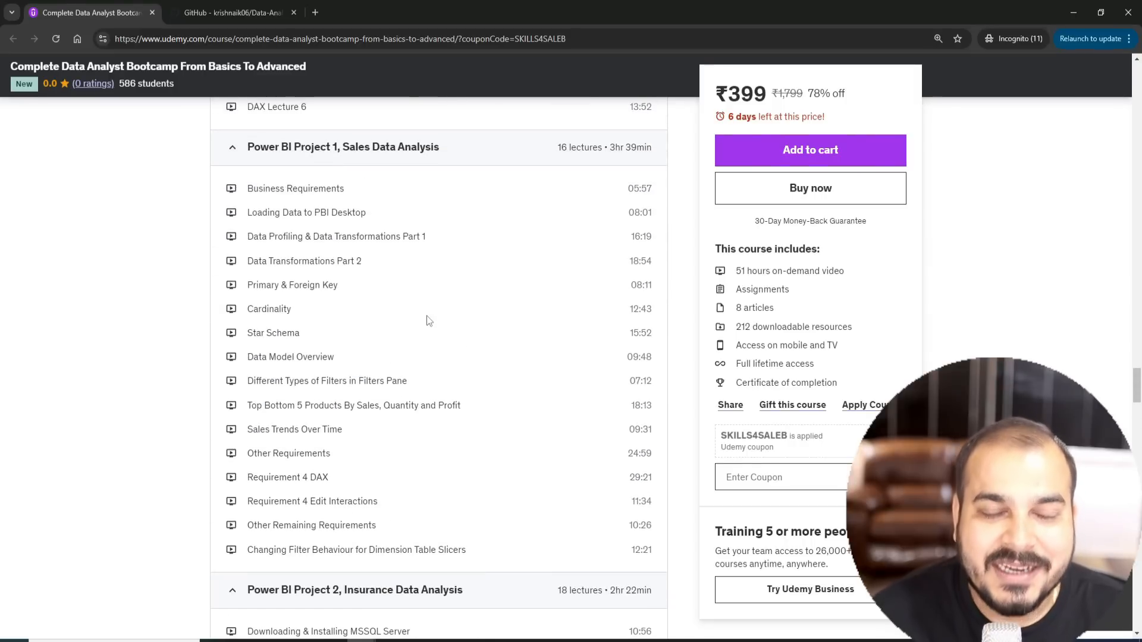
mouse_move(440, 308)
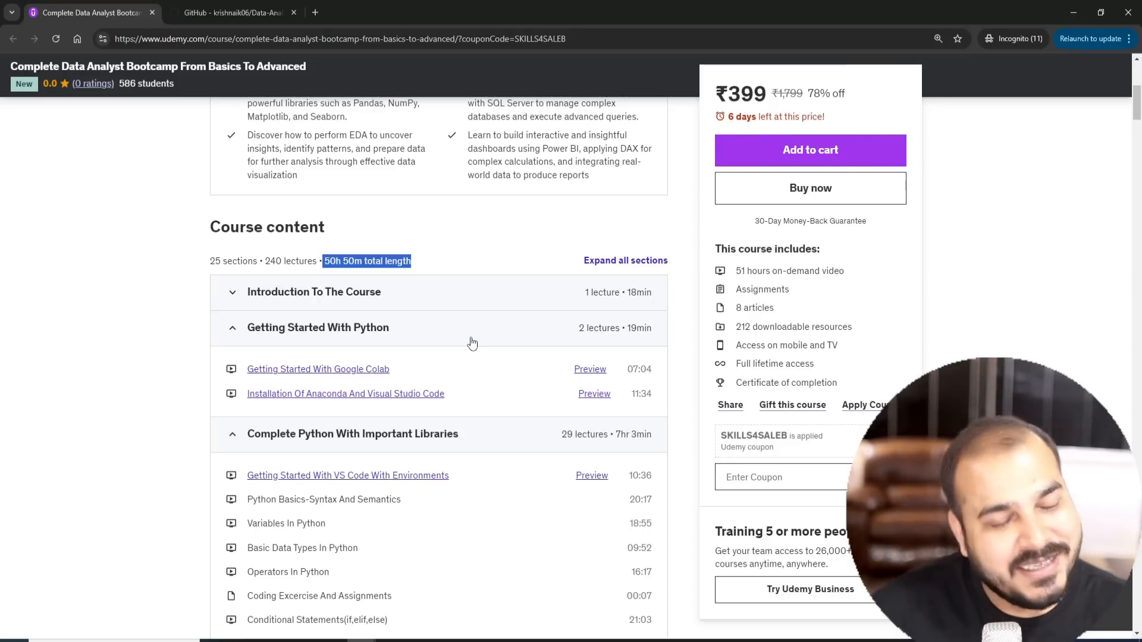
mouse_move(498, 348)
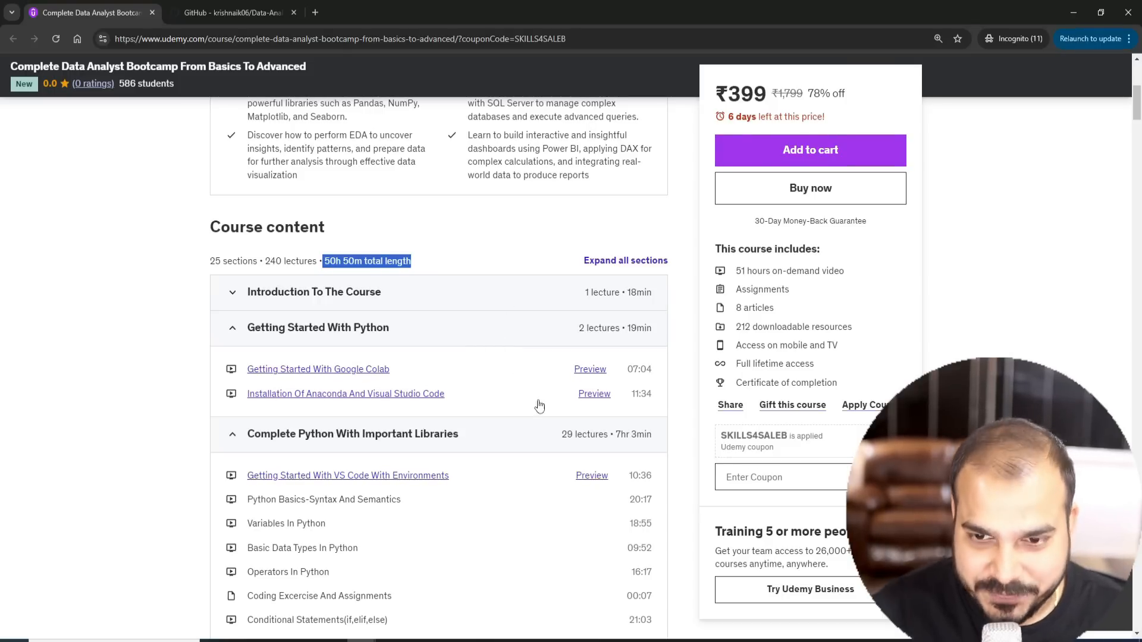
Step: Return to the top banner and highlight the ₹399 discounted course price
scroll("up", 3)
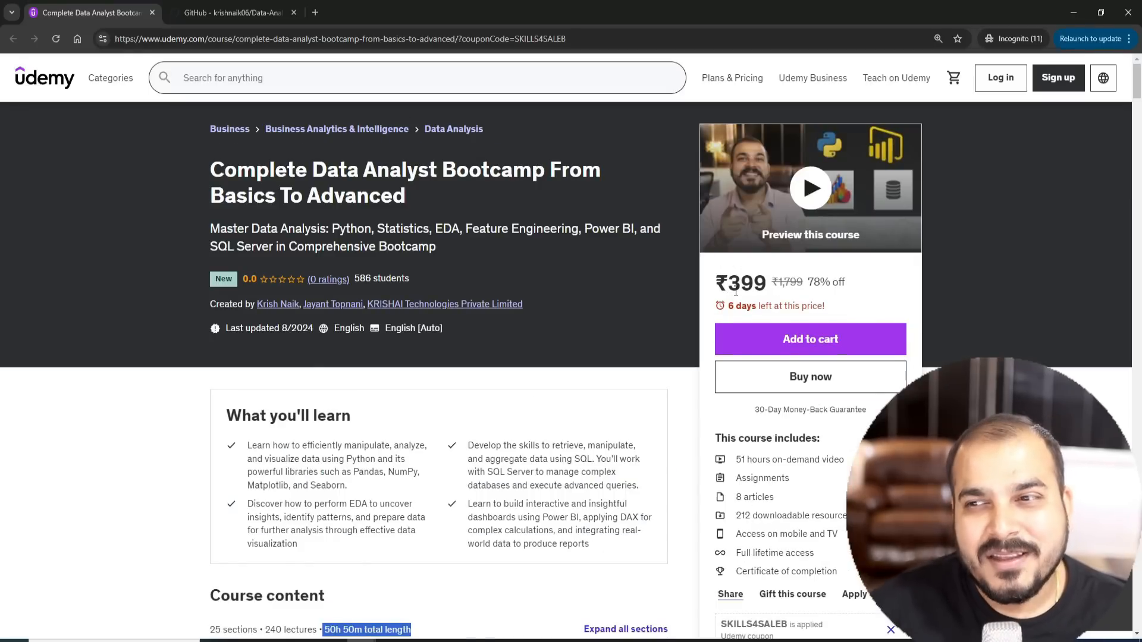
double_click(746, 283)
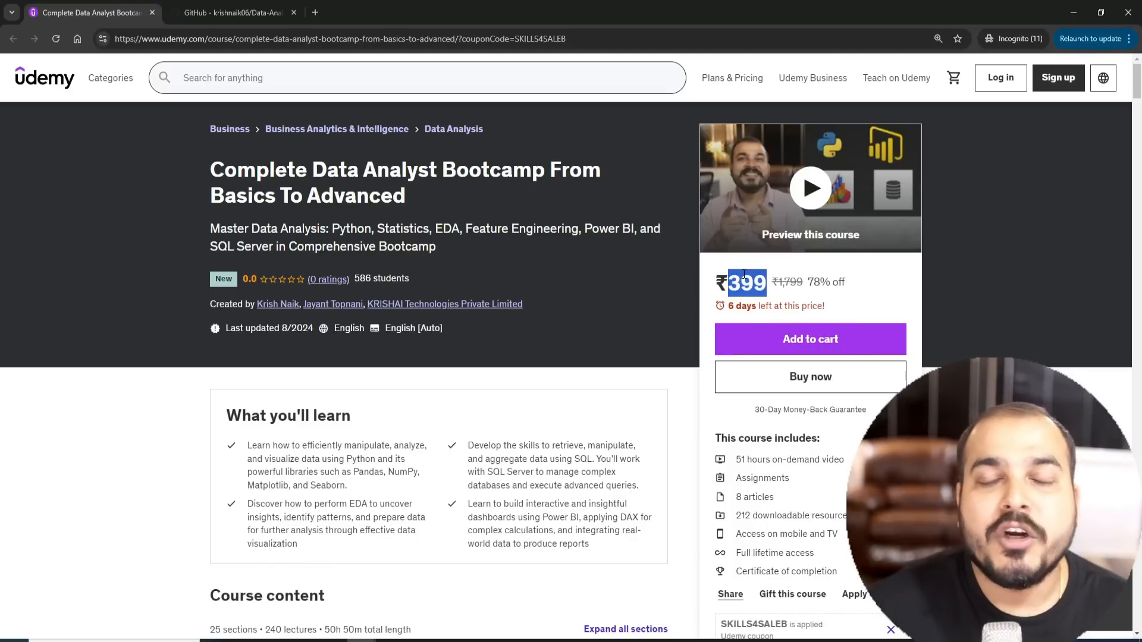
mouse_move(430, 387)
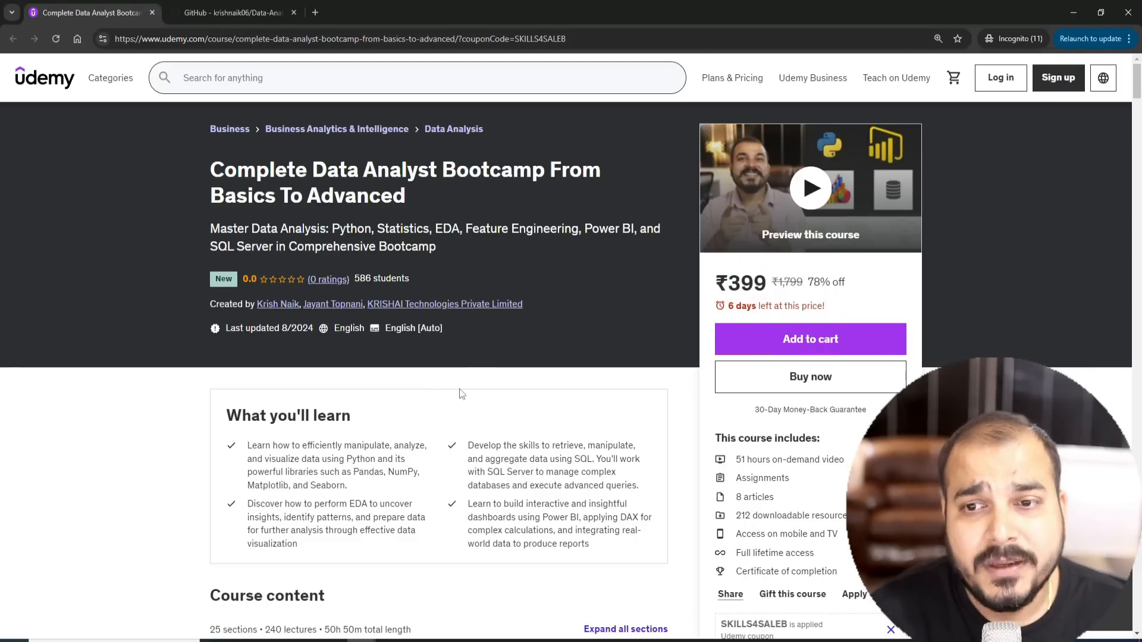
scroll("down", 3)
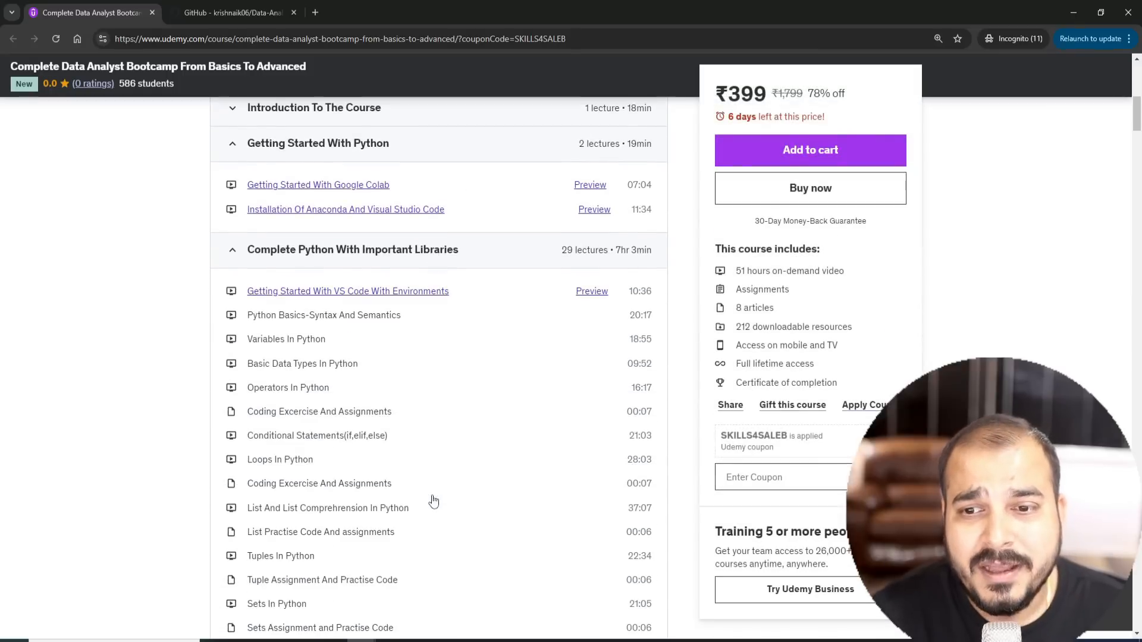
scroll("down", 3)
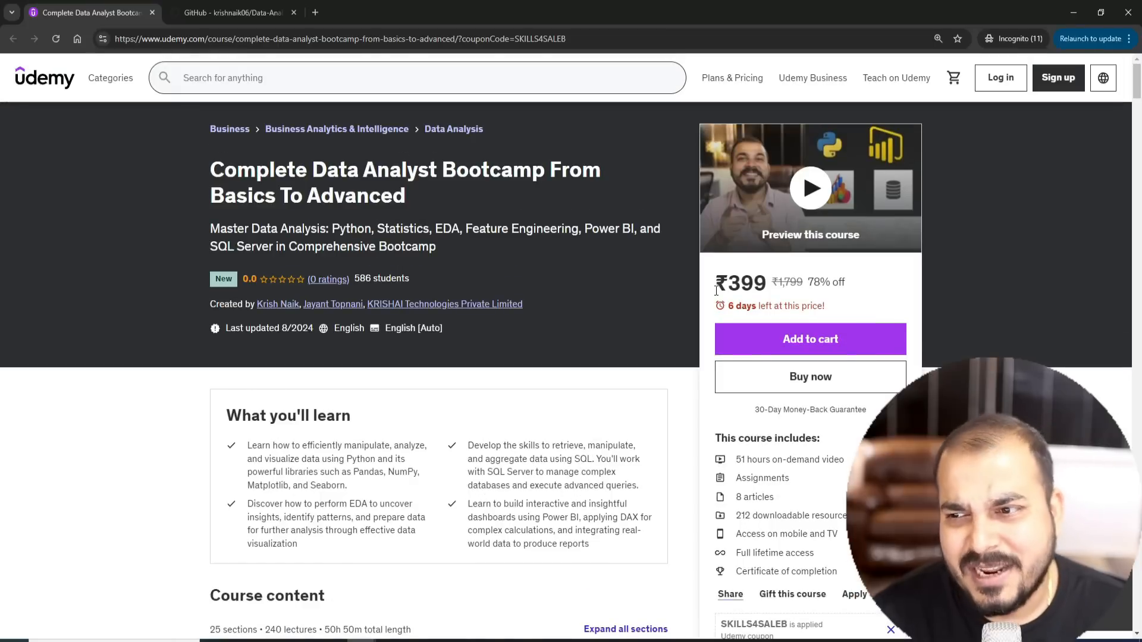
scroll("down", 3)
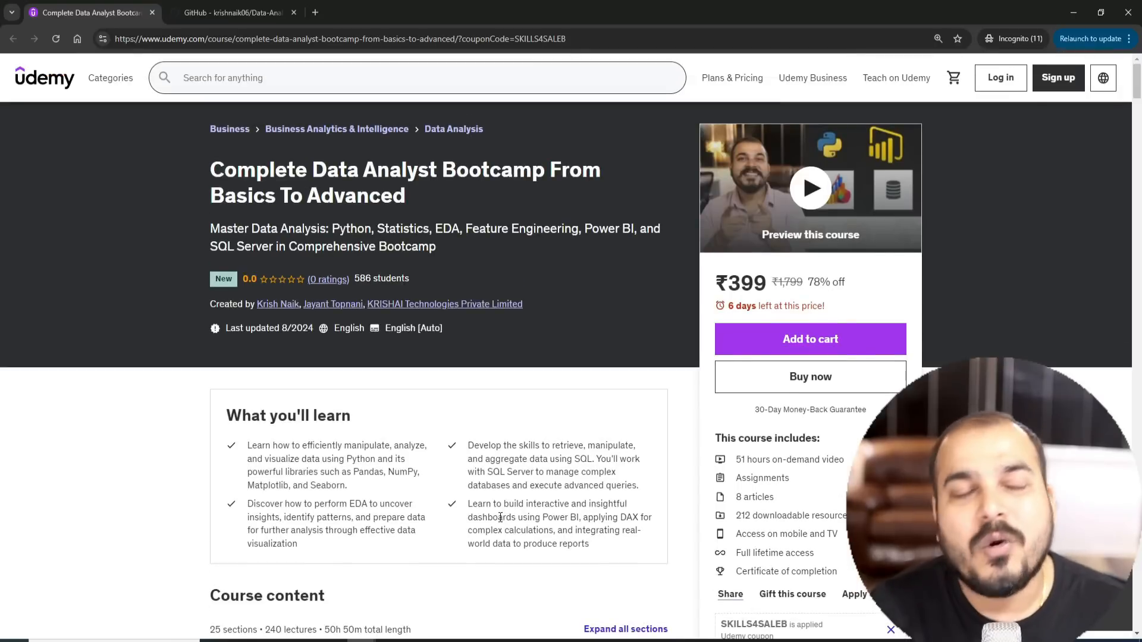
mouse_move(484, 493)
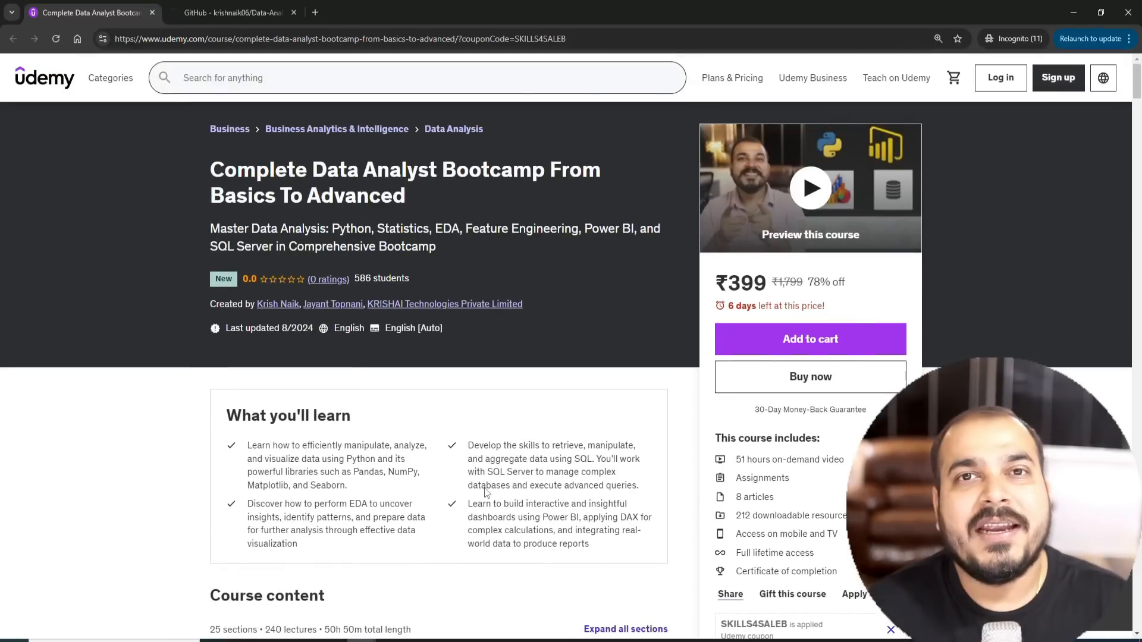